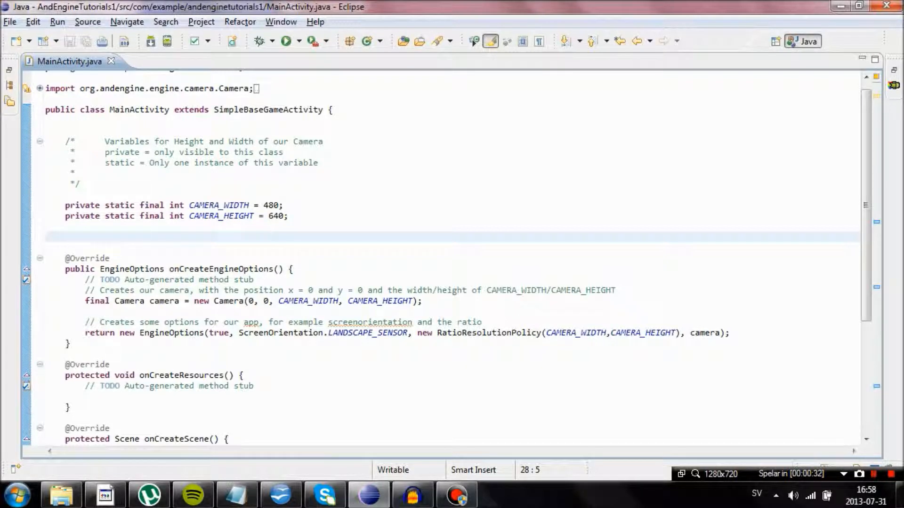
Step: Declare 'private BitmapTextureAtlas ourAtlas;' and correct the class name casing so it resolves
text(pri)
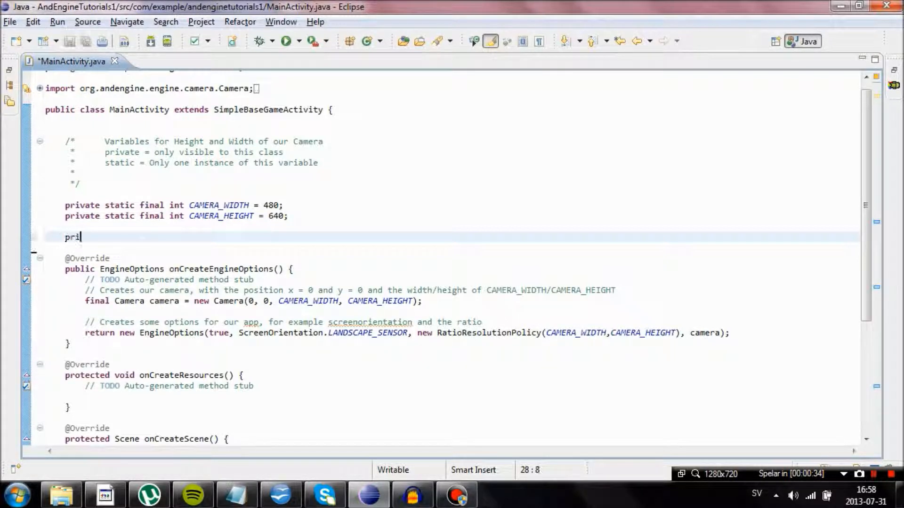
text(vate)
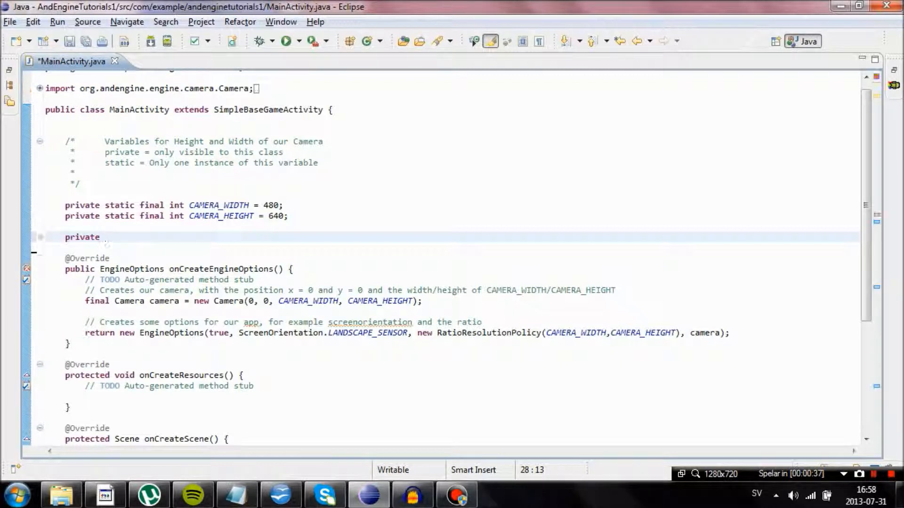
text(Bitmap)
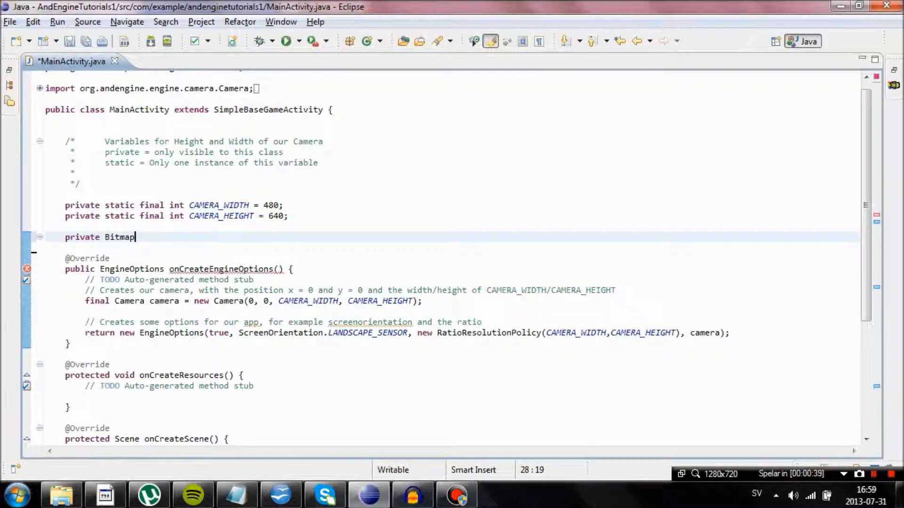
text(Texturea)
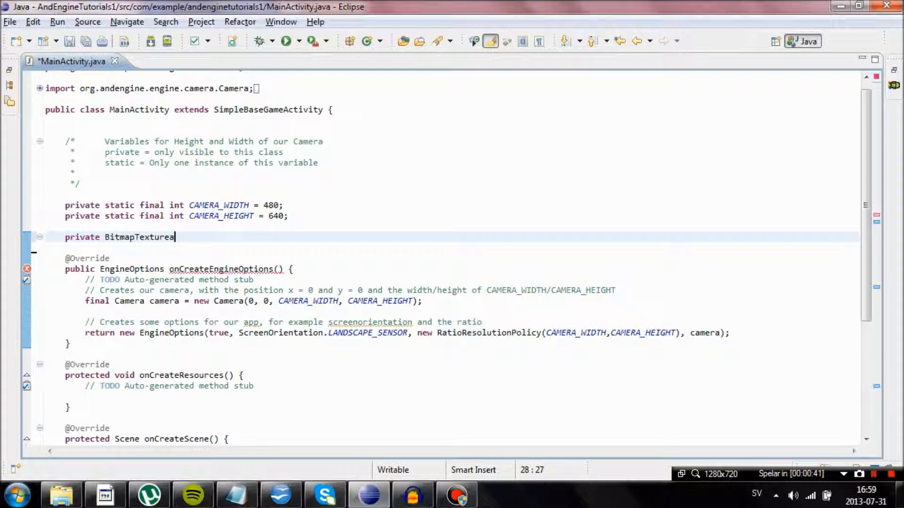
text(tlas)
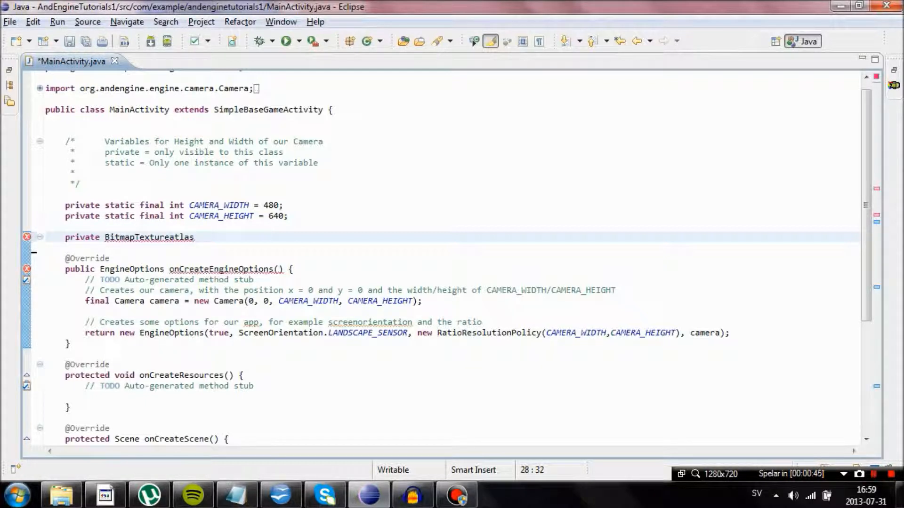
text(ourAtla)
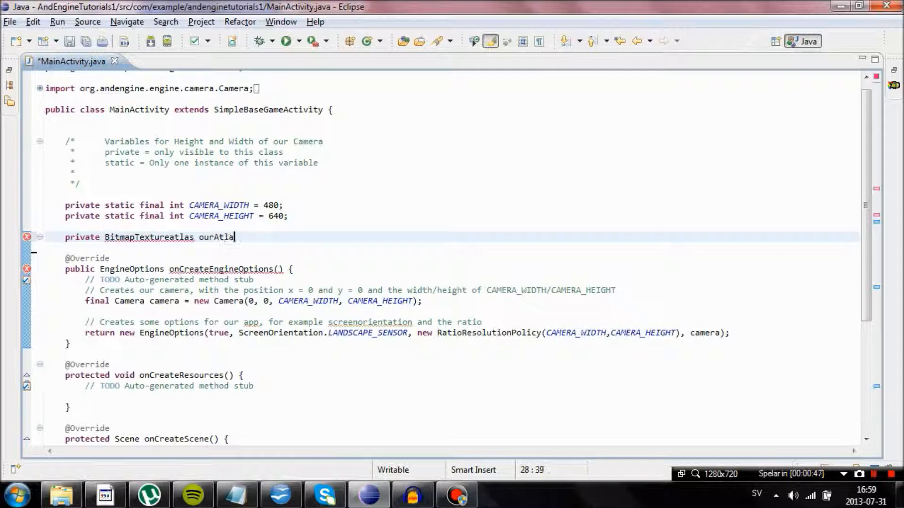
text(s;)
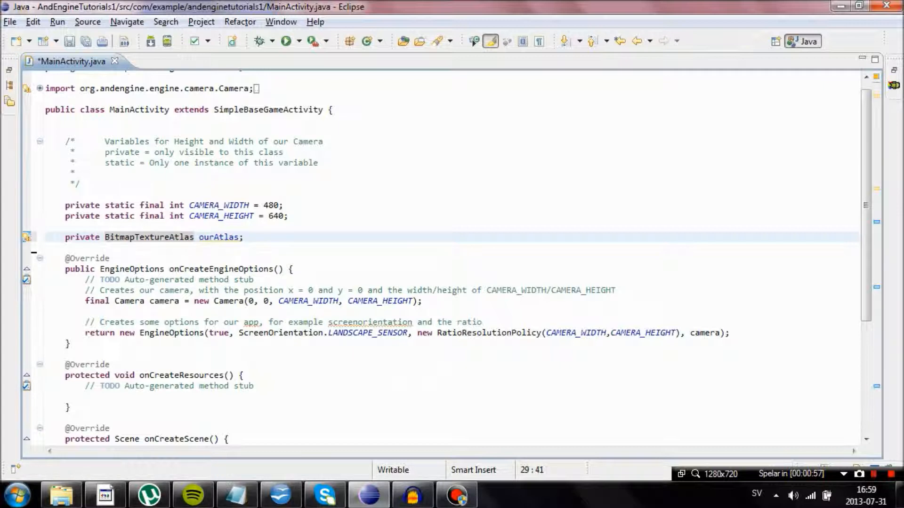
double_click(82, 237)
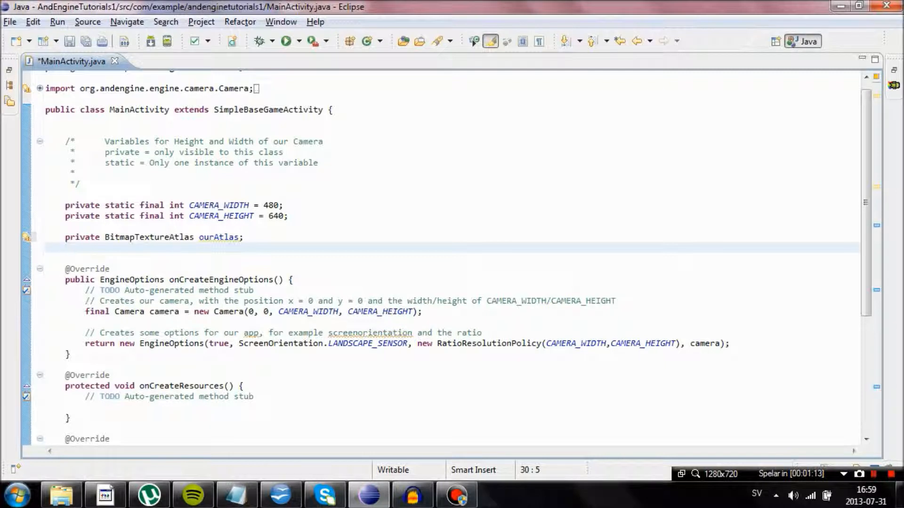
Step: Declare 'private TextureRegion ourCricle;' beneath ourAtlas and start a new line
text(private)
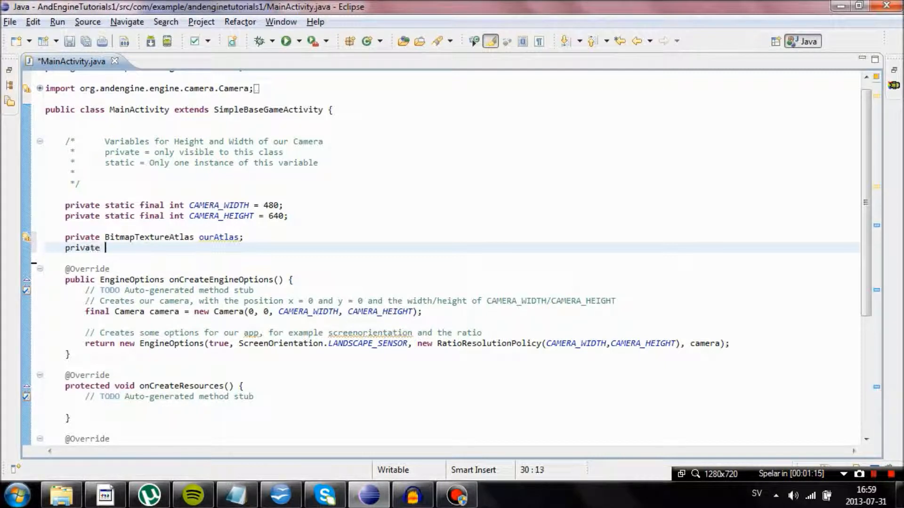
text(Texture)
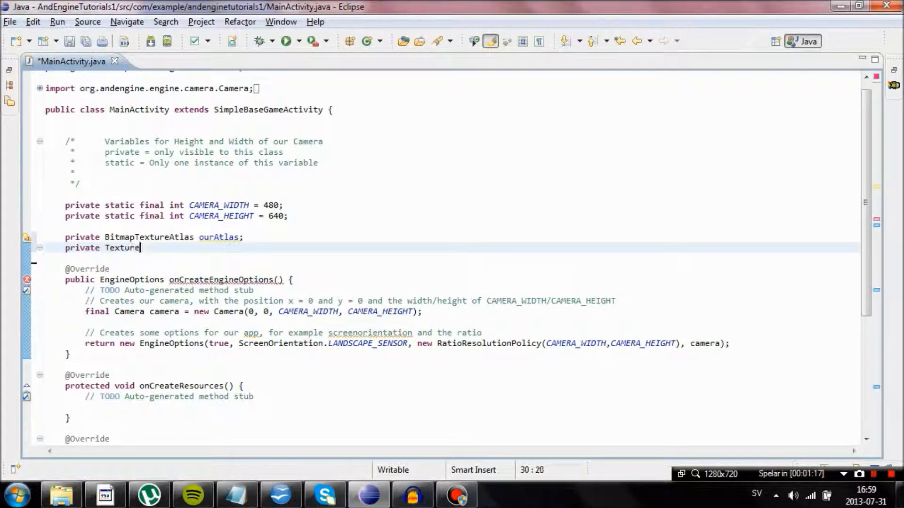
text(Region)
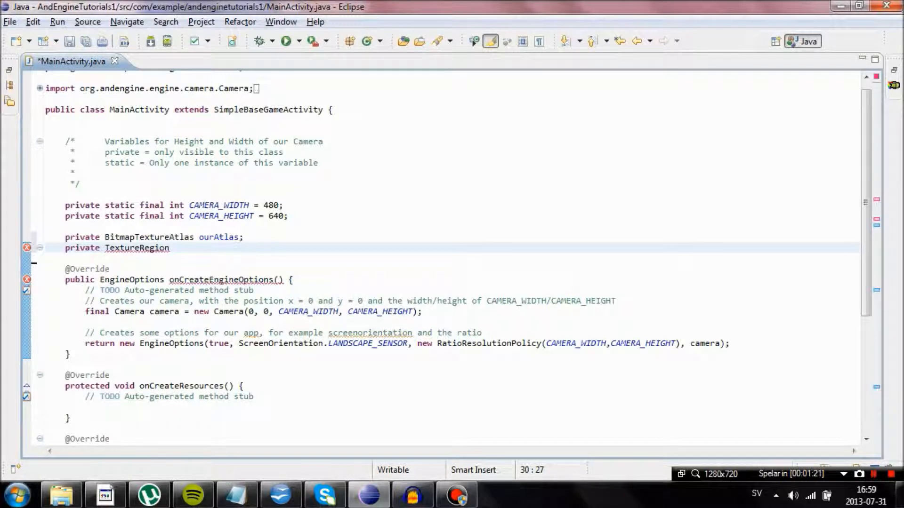
text(our)
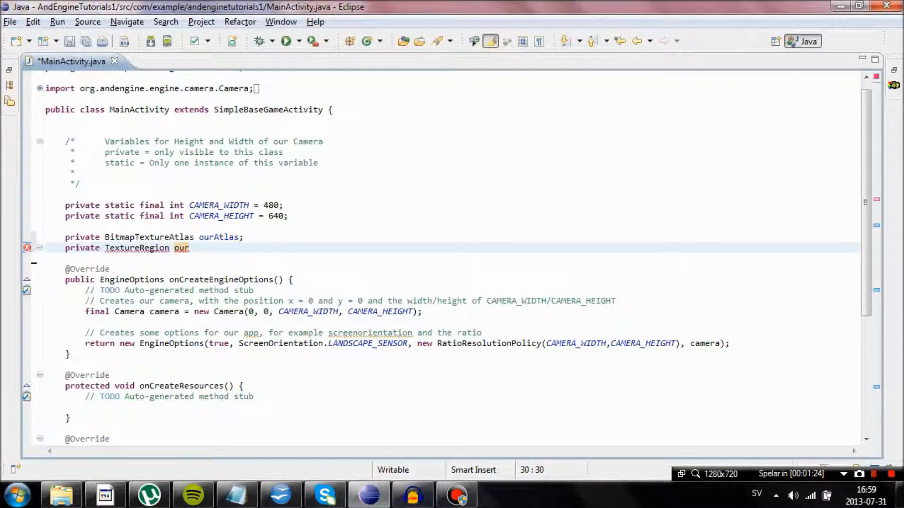
text(Crice)
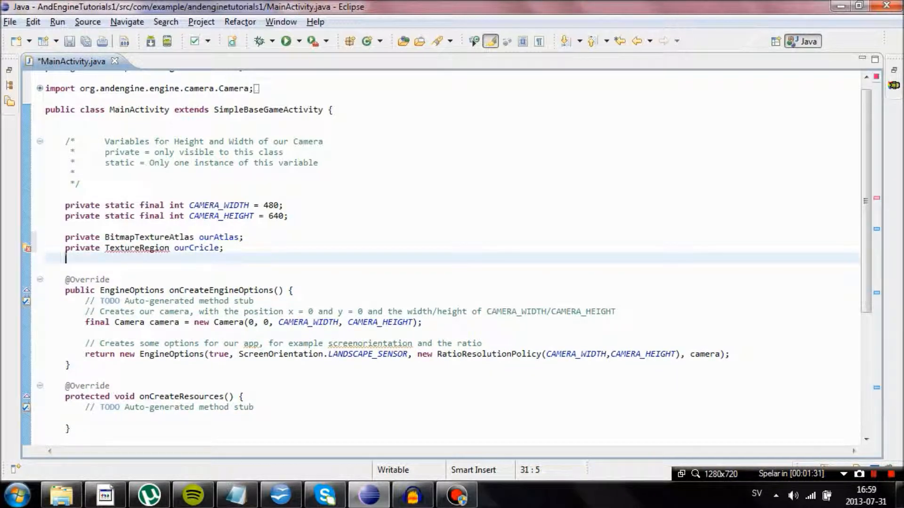
key(enter)
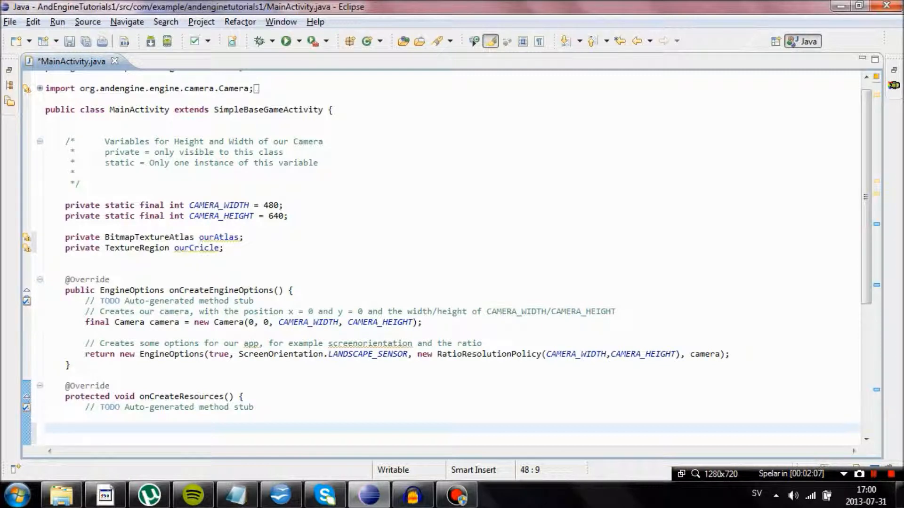
Step: Assign ourAtlas = new BitmapTextureAtlas(this.getTextureManager(),,) in onCreateResources via content assist
text(ourAtlast = ne)
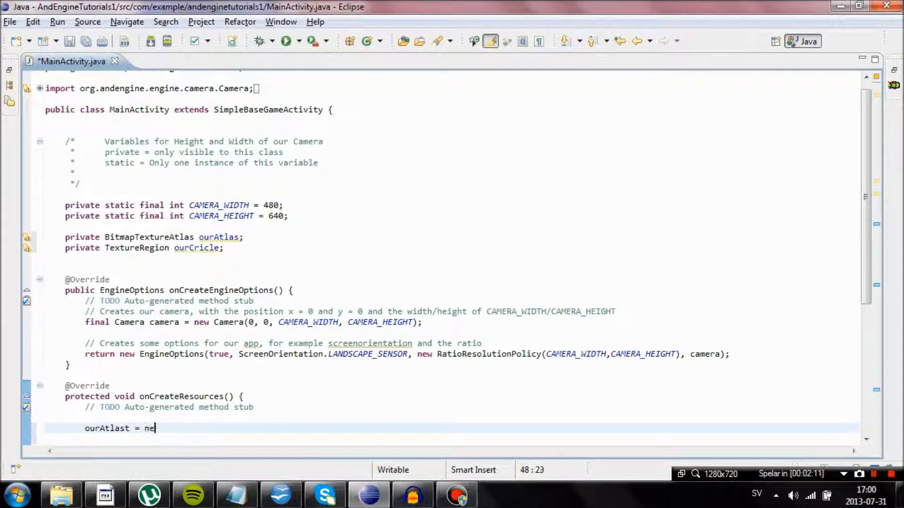
text(w BitmapTexture)
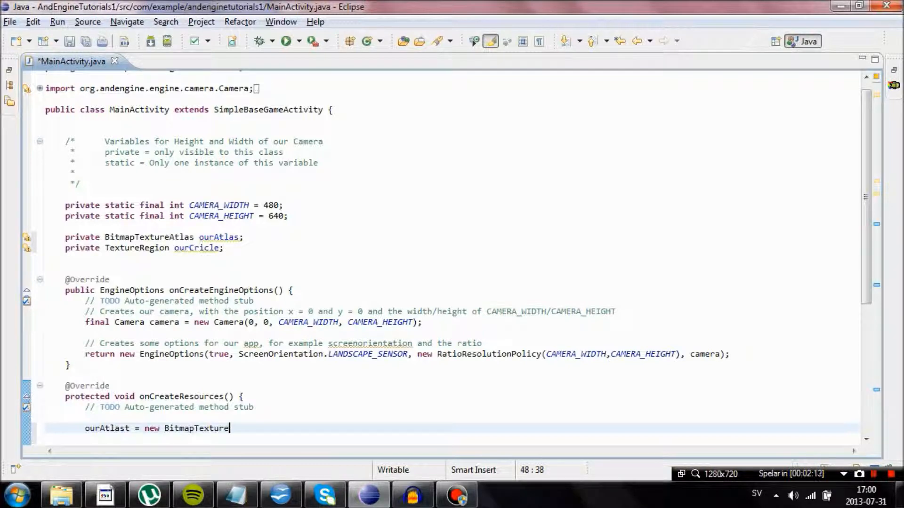
text(Atlas())
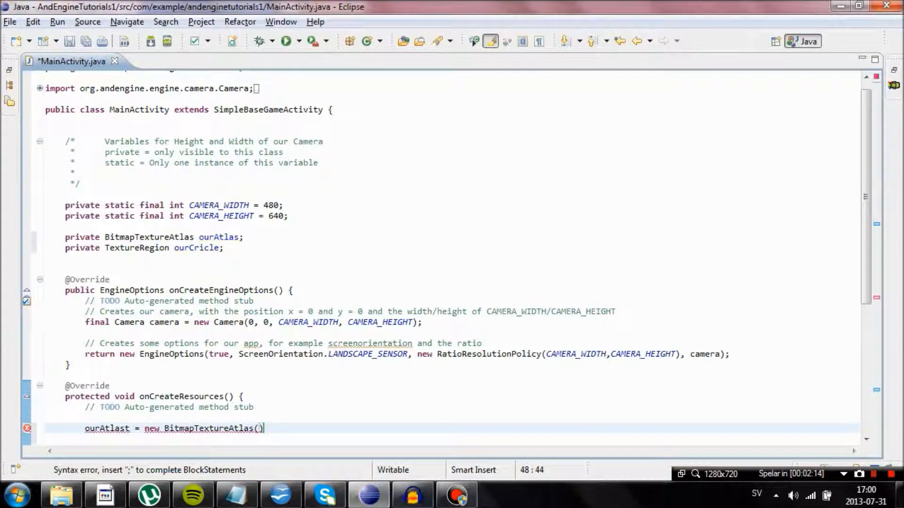
text(this)
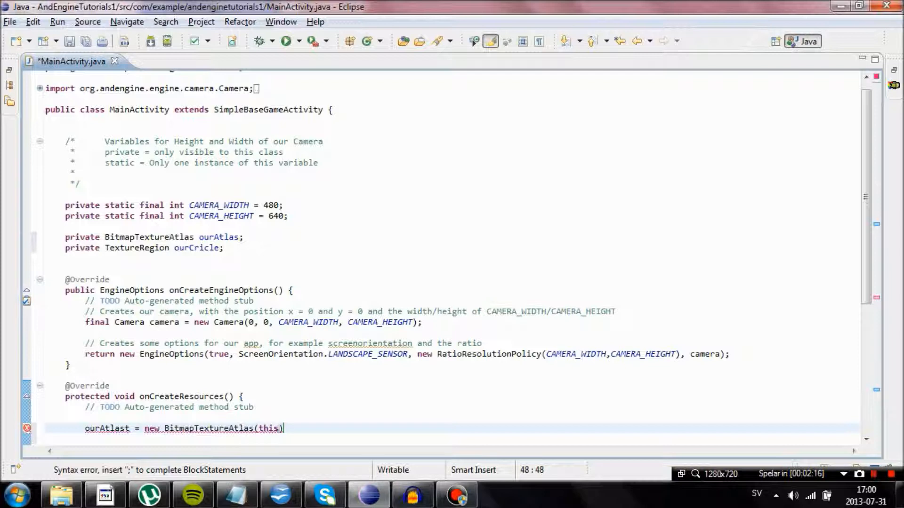
text(.g)
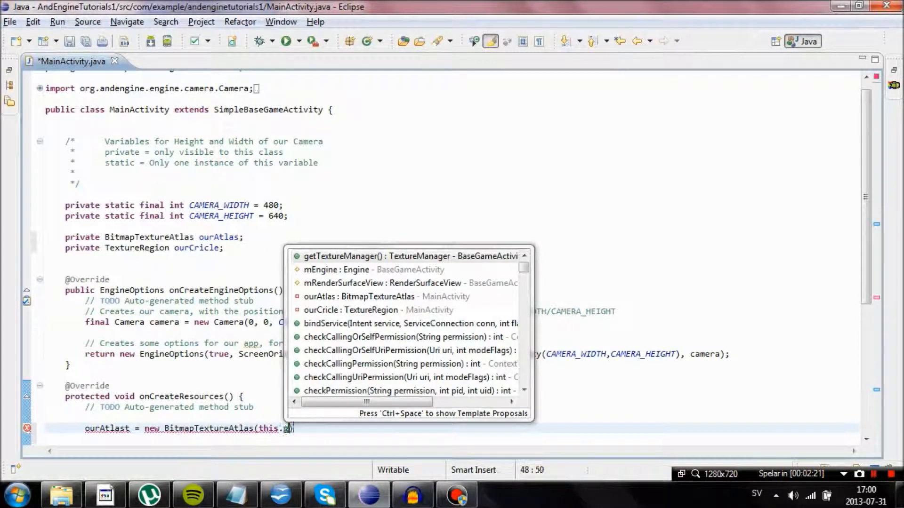
text(etTextureManager()
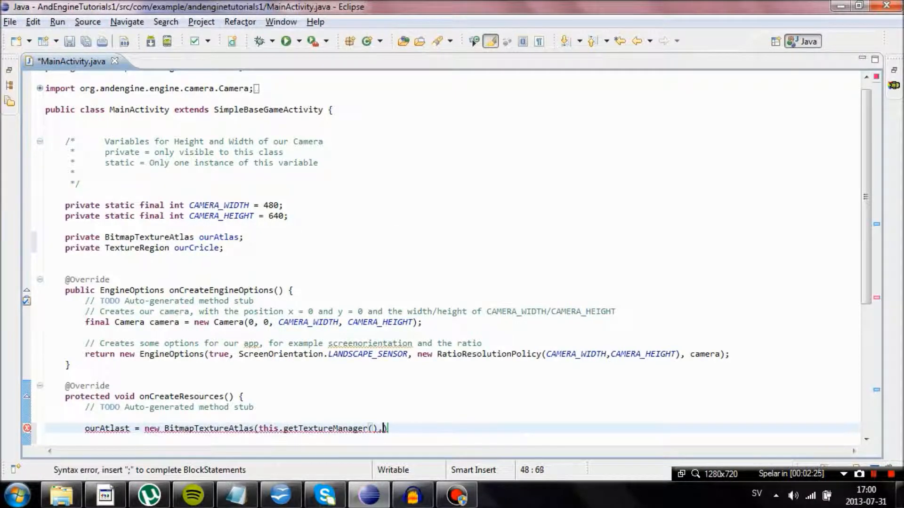
text(,,)
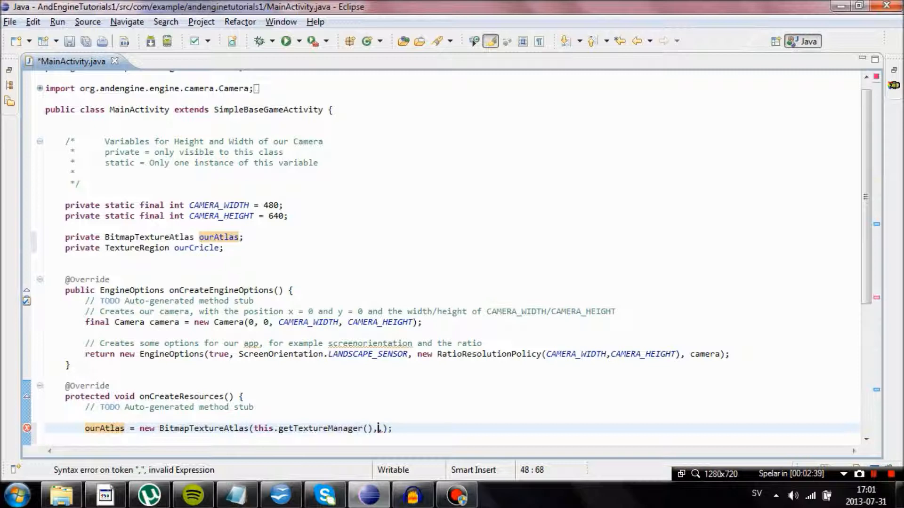
Step: Set the atlas dimensions to 256 by 256, replacing the initial 128 height, and save
text(128,128)
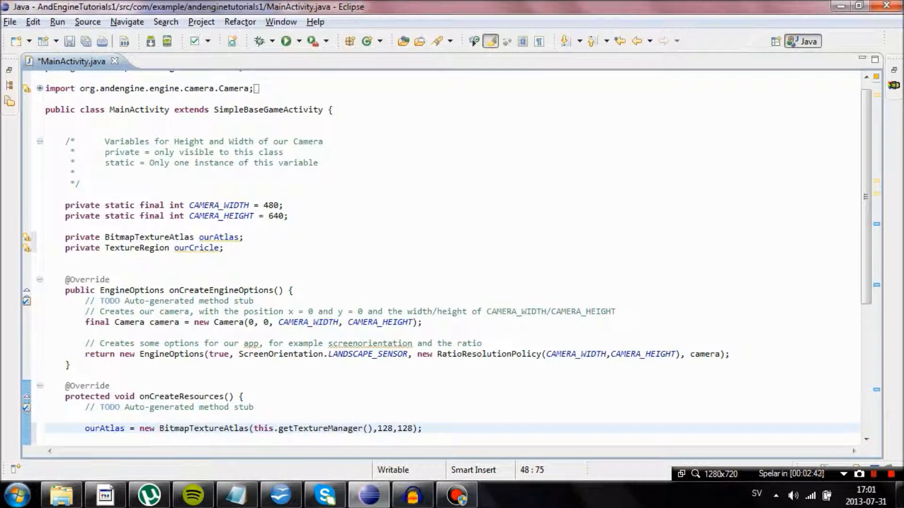
key(BackSpace)
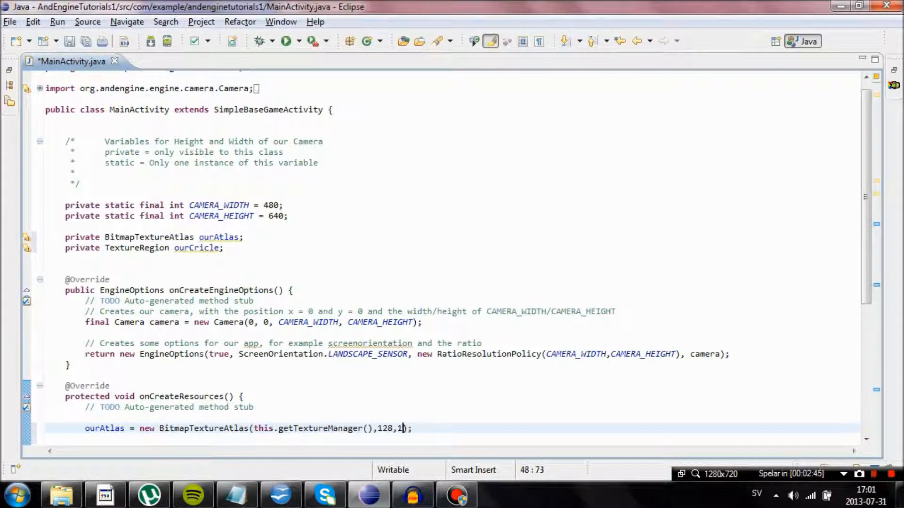
key(BackSpace)
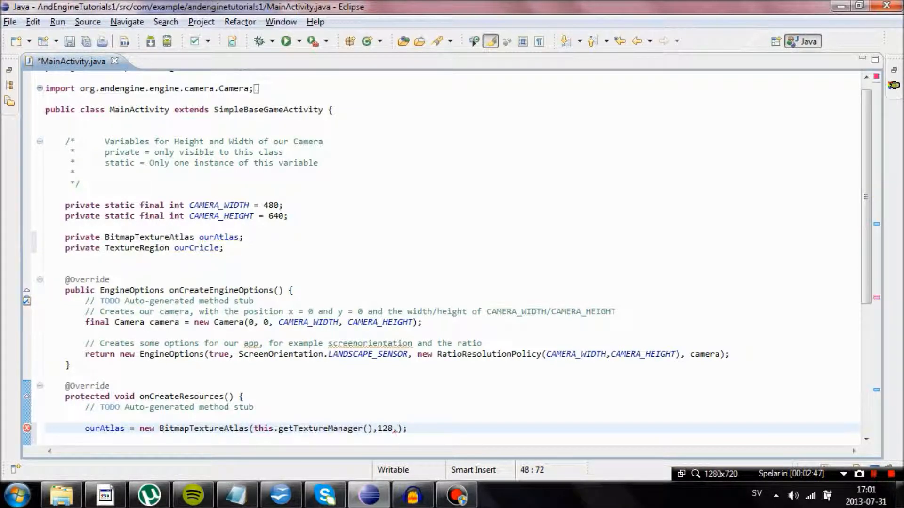
text(256)
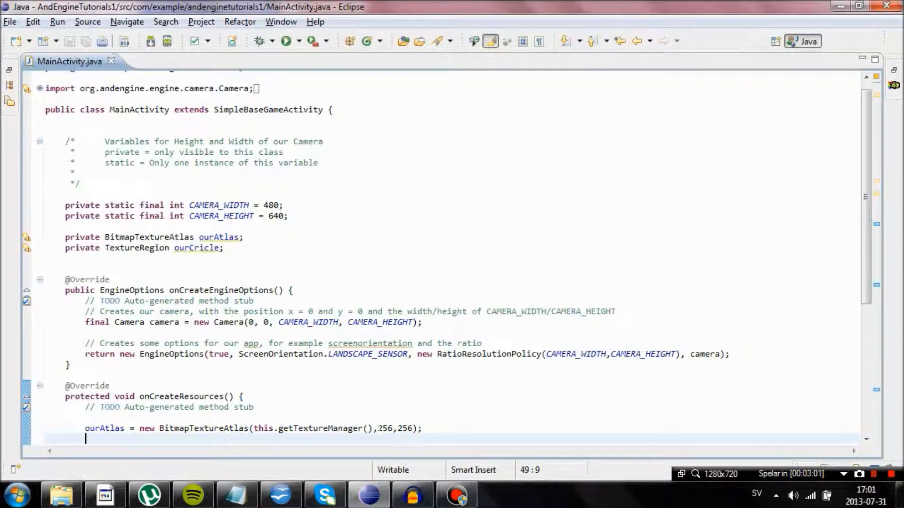
Step: Assign ourCircle from BitmapTextureAtlasTextureRegionFactory.createFromAsset with this.ouratlas and placeholder arguments
text(ourCircle =)
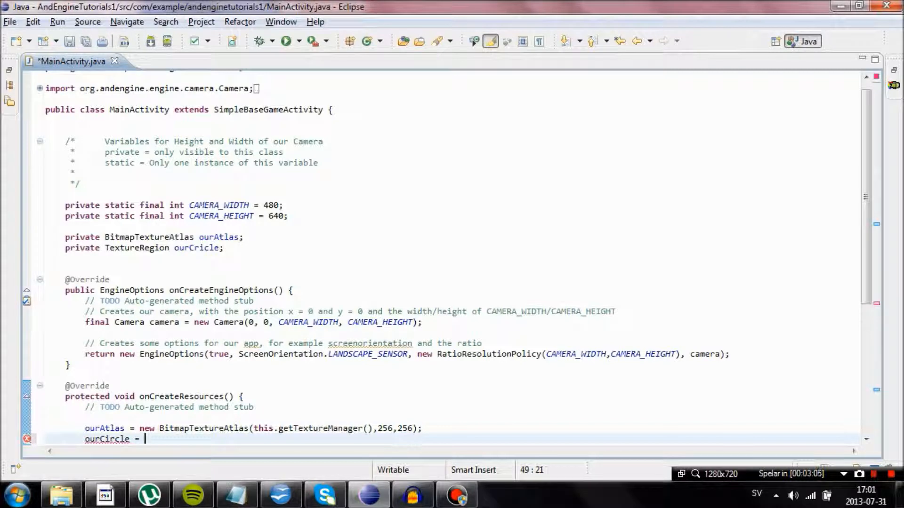
text(new Tex)
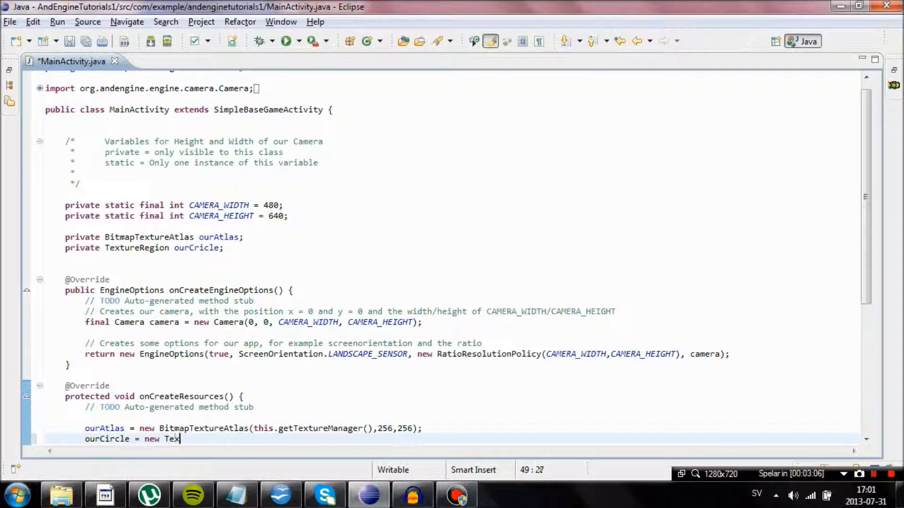
text(tureRegion)
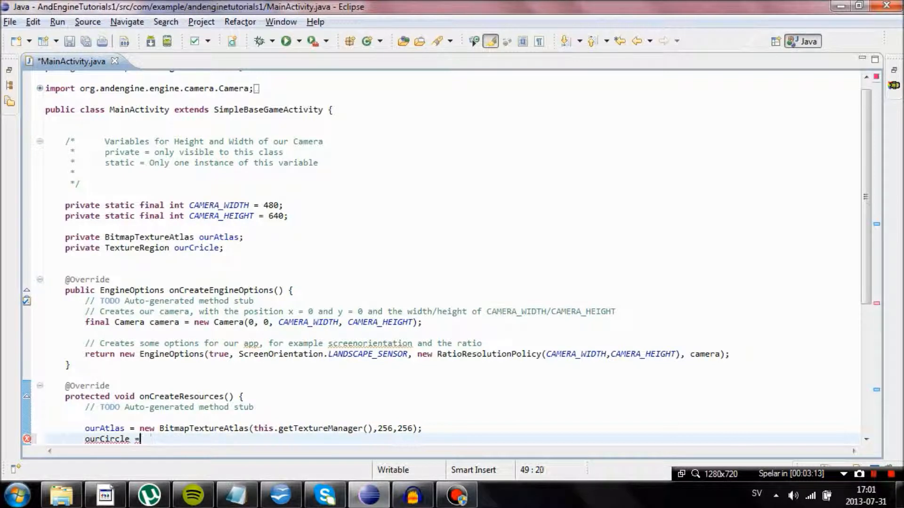
text(BitmapTe)
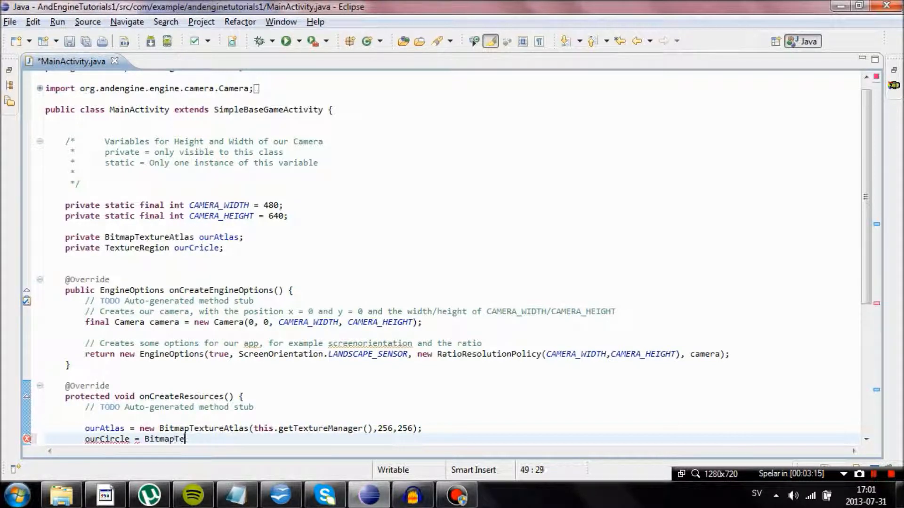
text(xtureatlas)
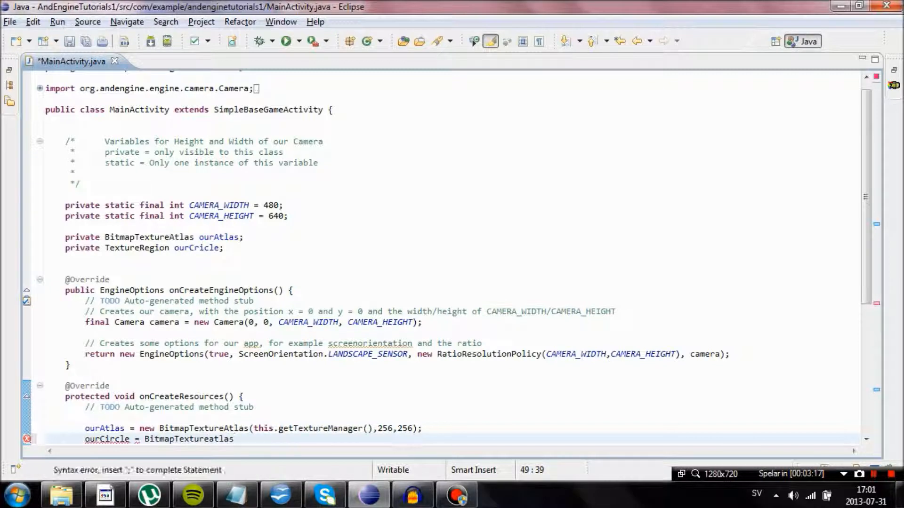
text(Textur)
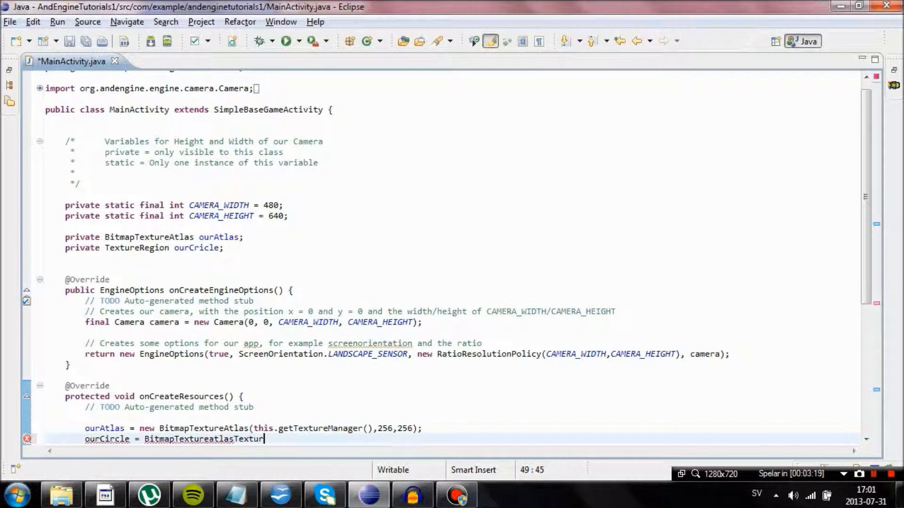
text(eRegion)
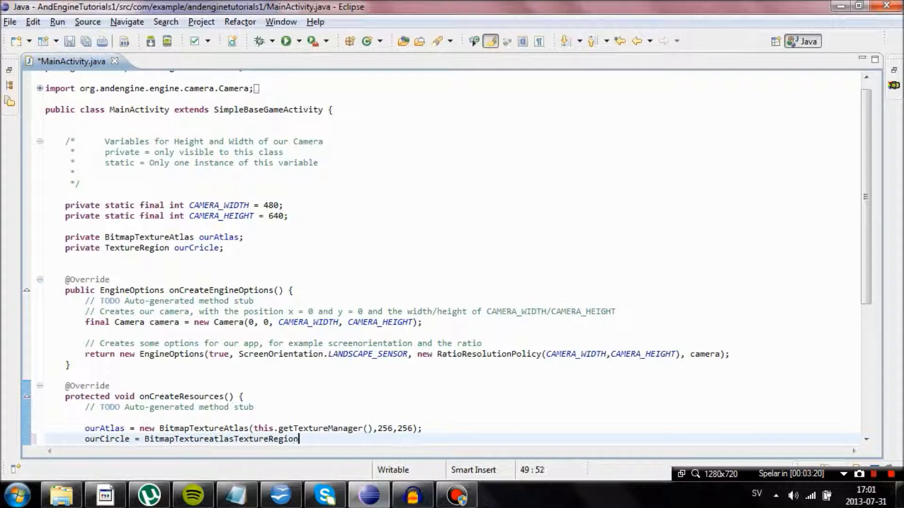
text(Factory.ge)
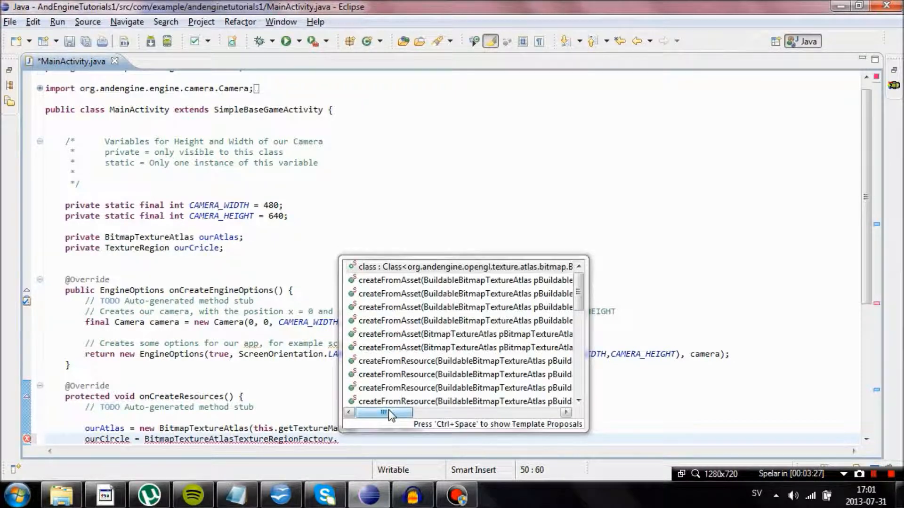
text(cre)
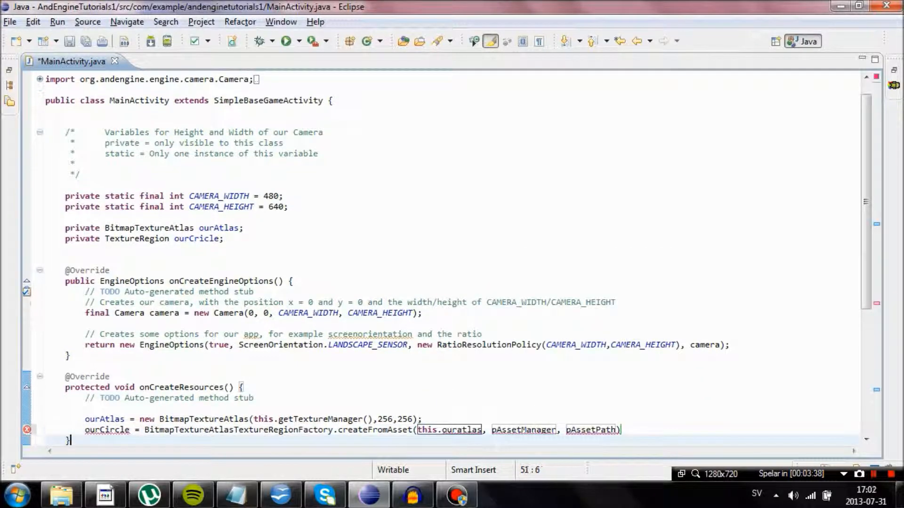
Step: Pass this and "gfx/circle.png" as asset manager and path, append ,0,0); and fix the name spelling
double_click(522, 429)
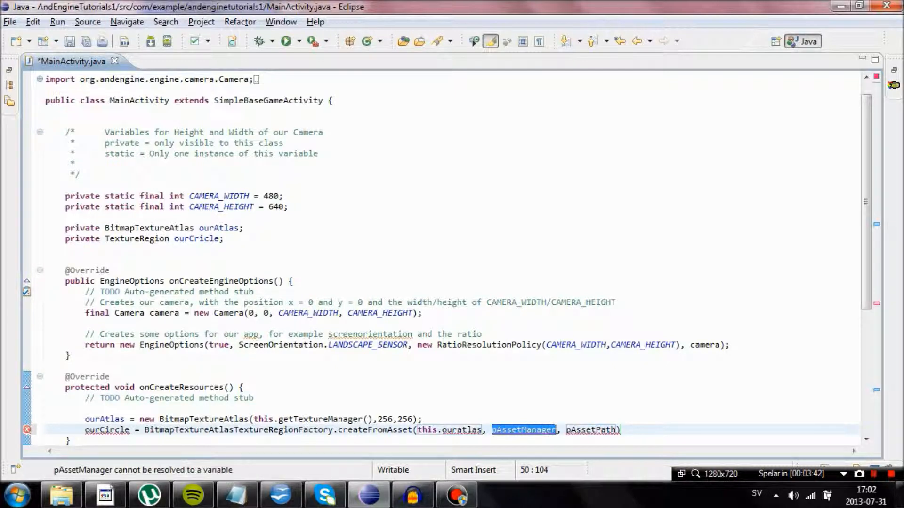
text(this)
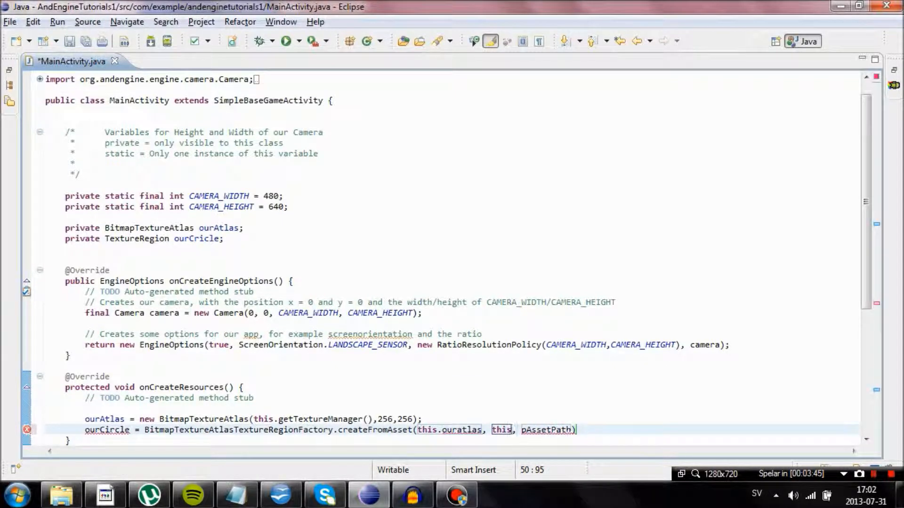
double_click(546, 430)
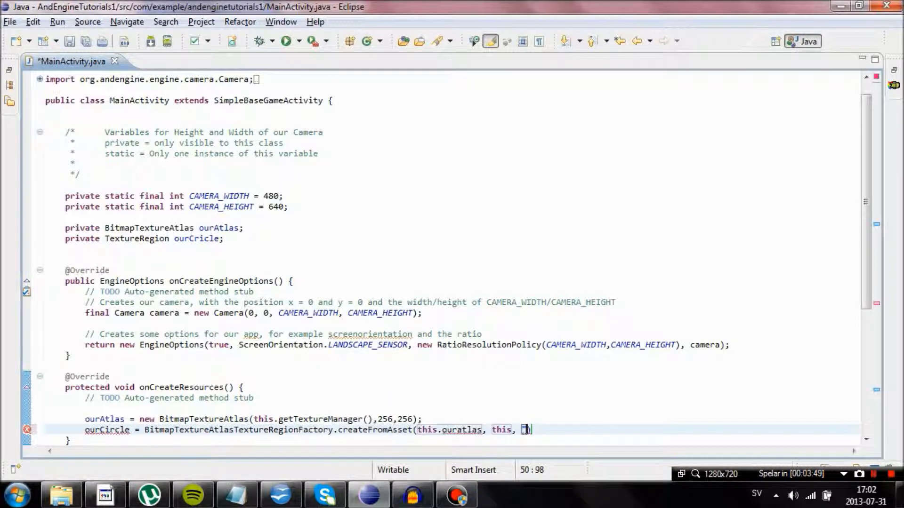
text("gfx)
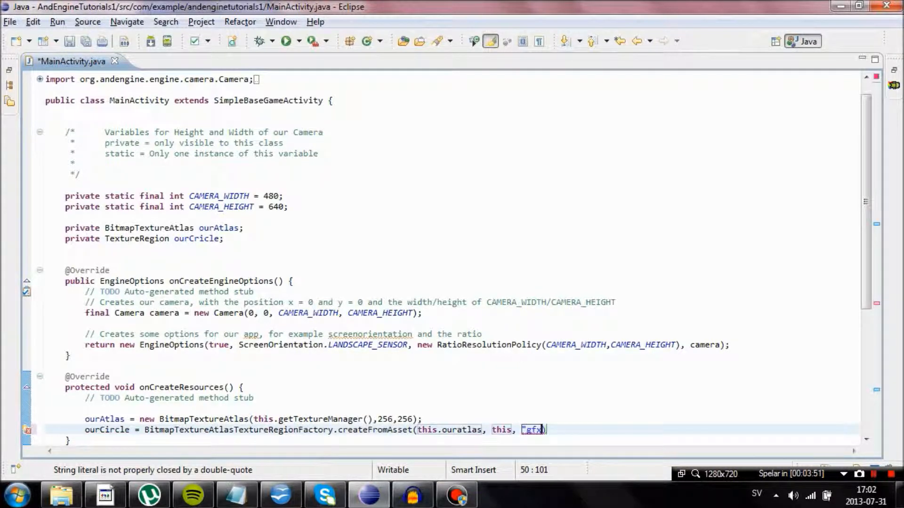
text(/)
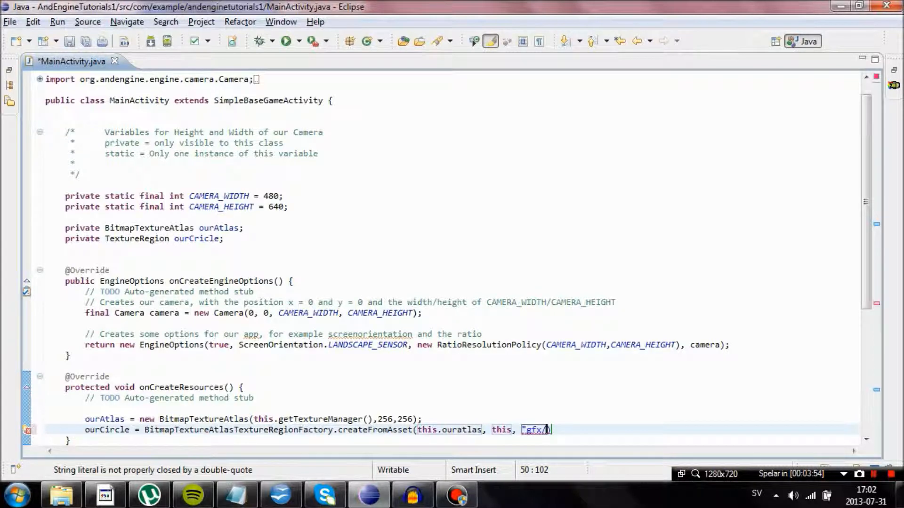
text(circle.png)
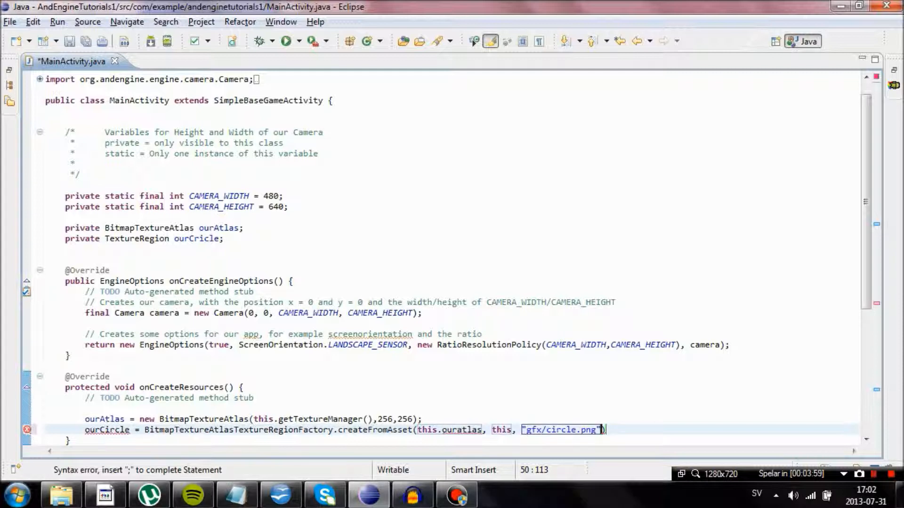
text(,0,0);)
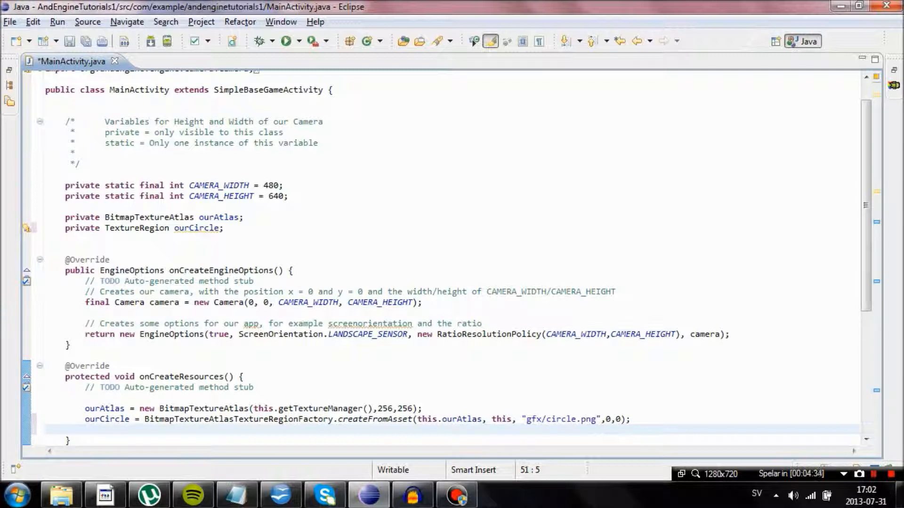
text(m)
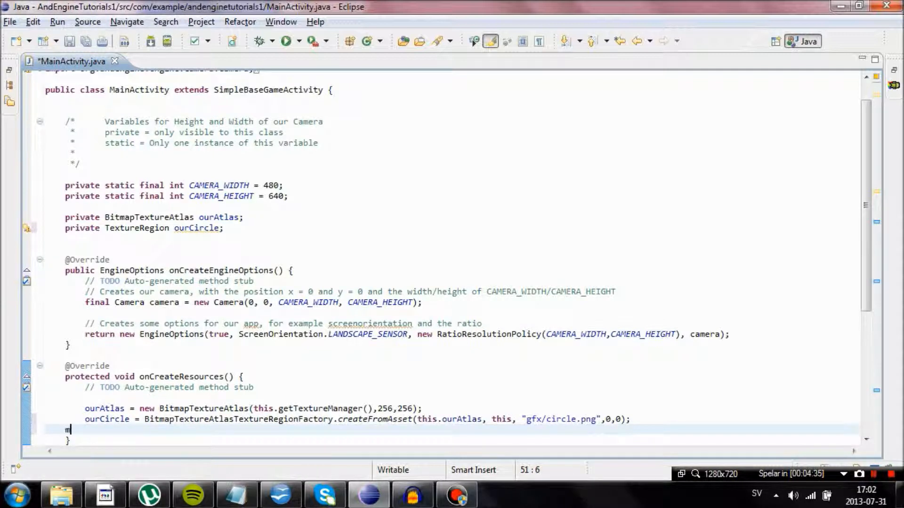
Step: Add mEngine.getTextureManager().loadTexture(ourAtlas); at the end of onCreateResources and save
text(Engine.getTextureManager().)
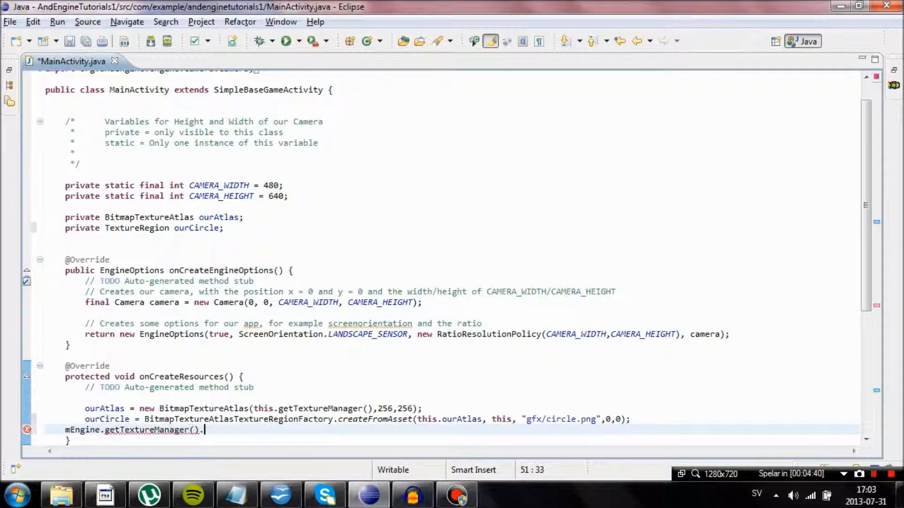
text(loadTexture(ourAtlas);)
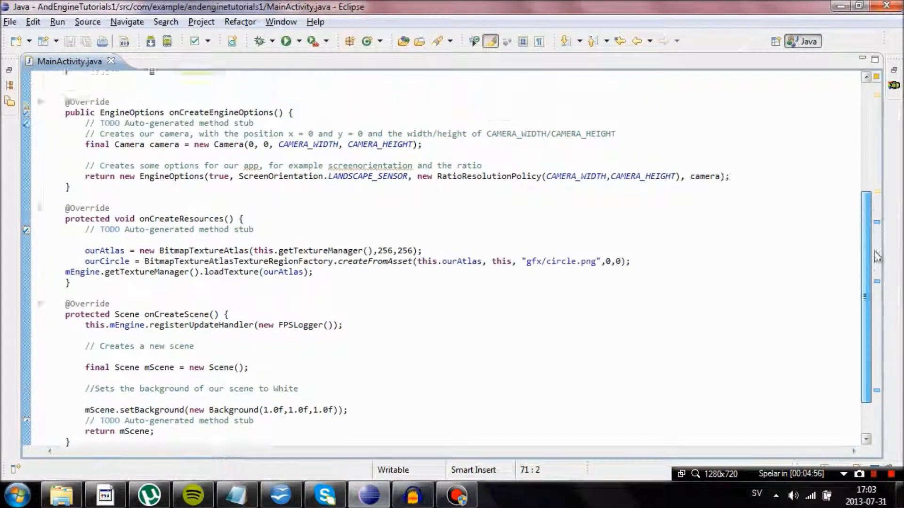
scroll(up, 3)
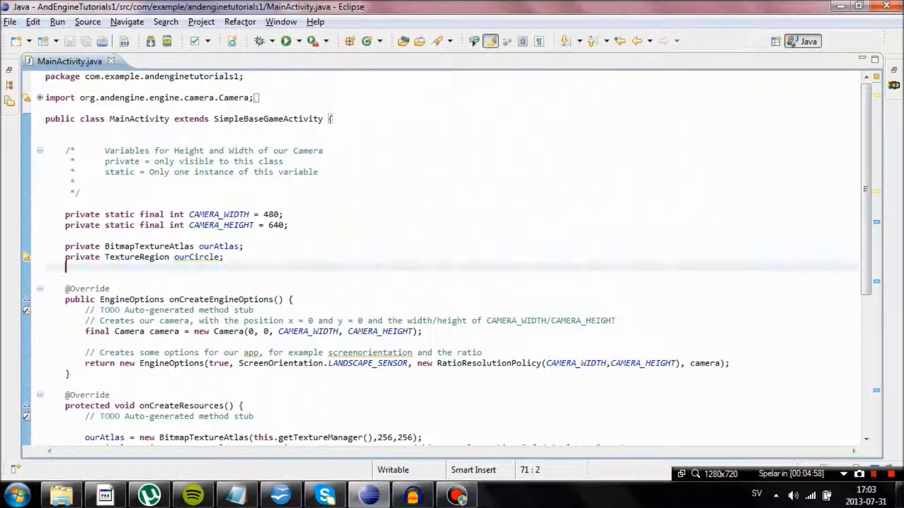
Step: Declare 'private Sprite circle;' below the TextureRegion field
text(private Sprite)
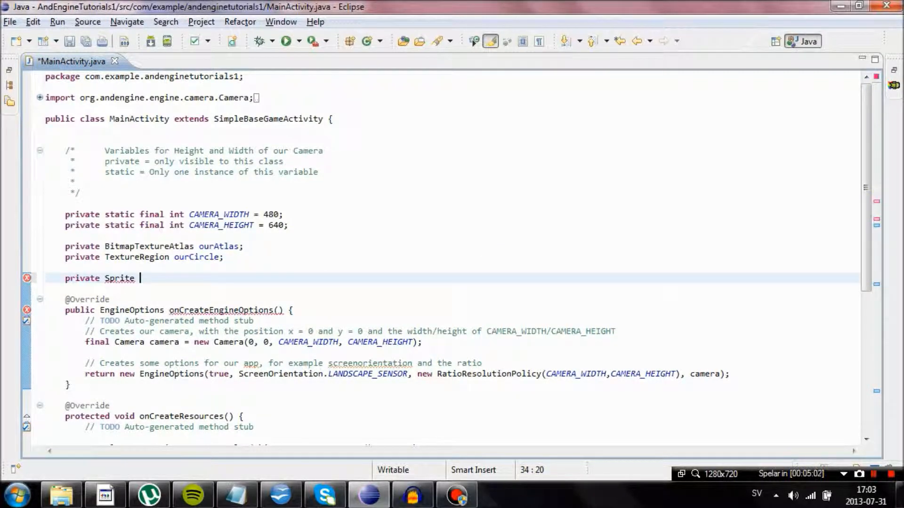
text(circle)
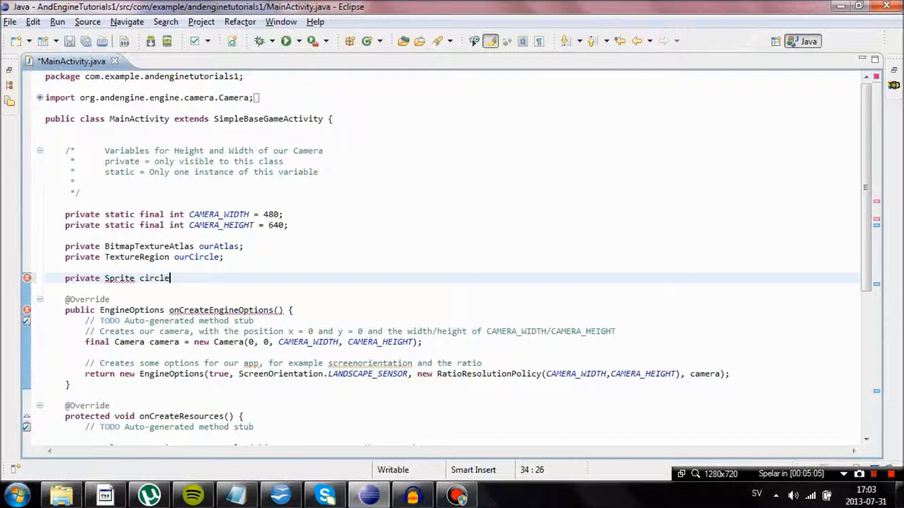
text(;)
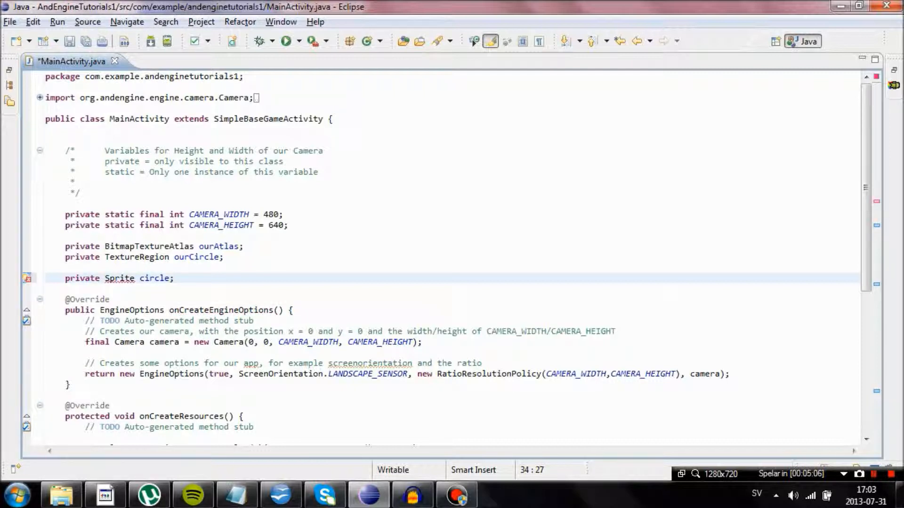
click(119, 278)
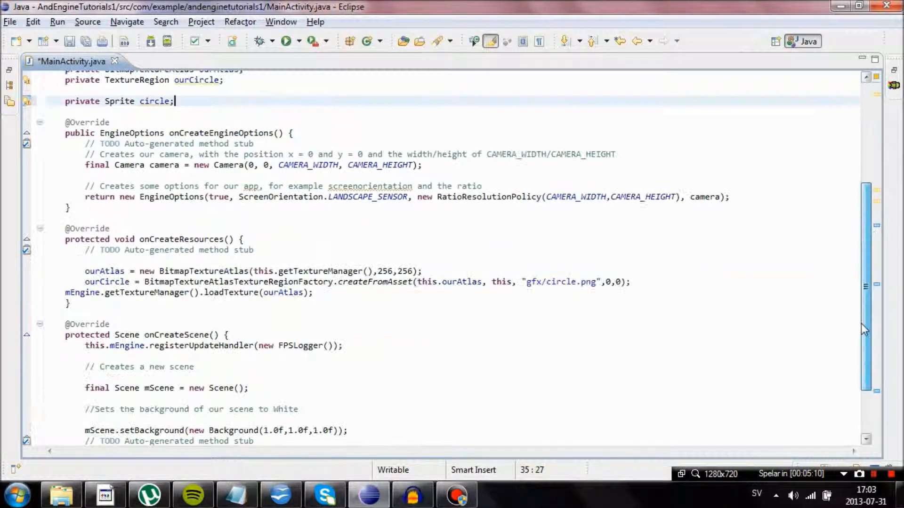
scroll(down, 3)
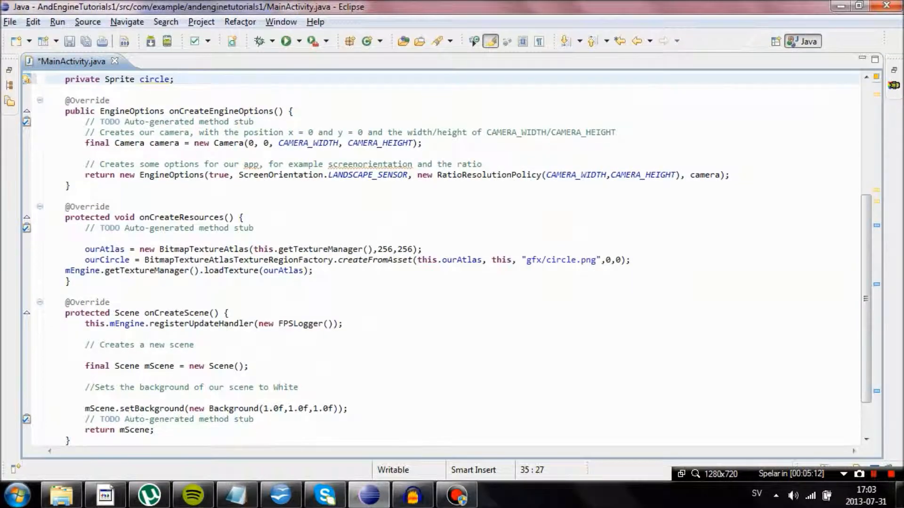
Step: Write circle = new Sprite() in onCreateScene, leaving the constructor still flagged
click(85, 355)
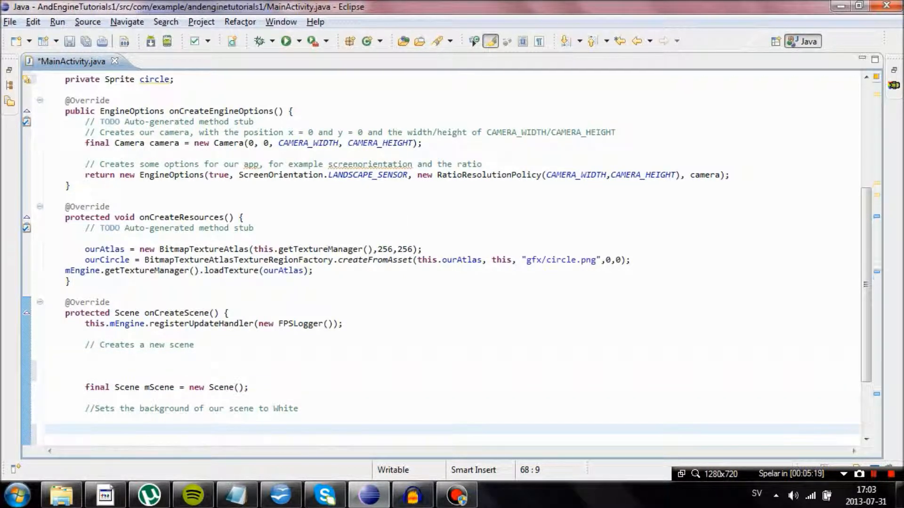
text(cric)
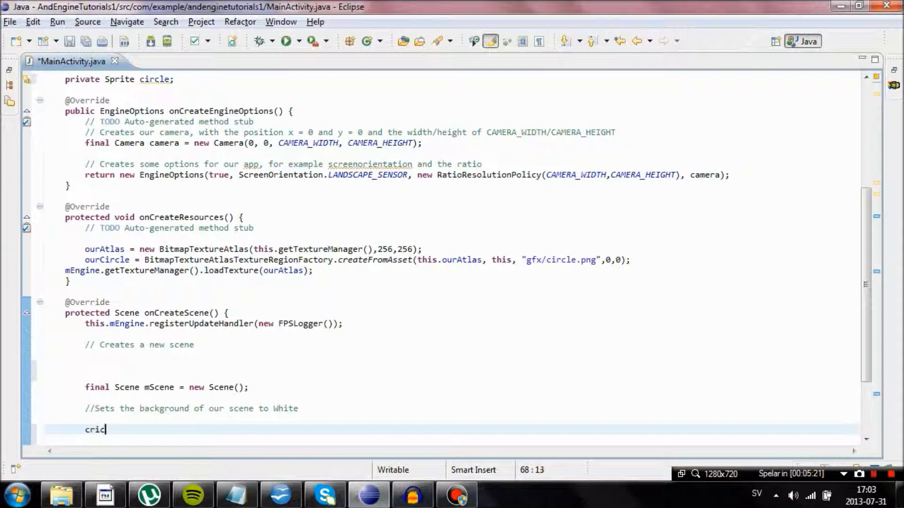
text(circle =)
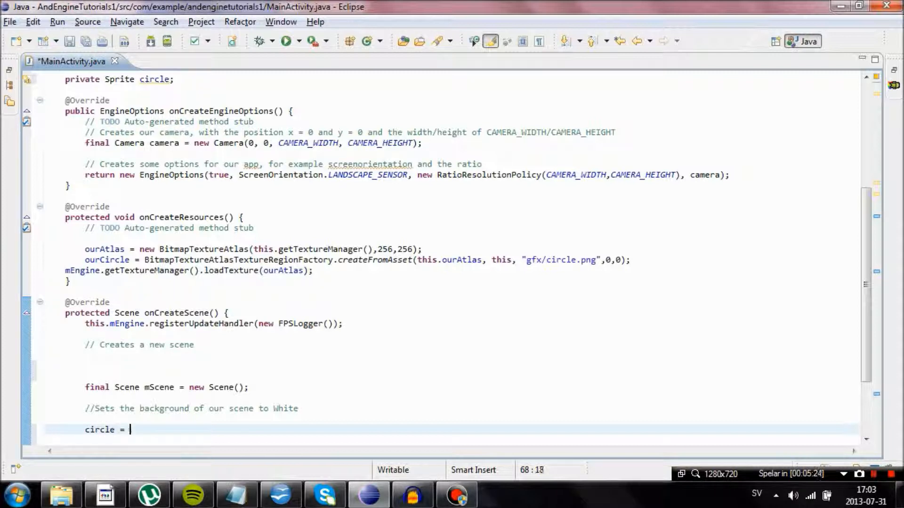
text(new Sprite()
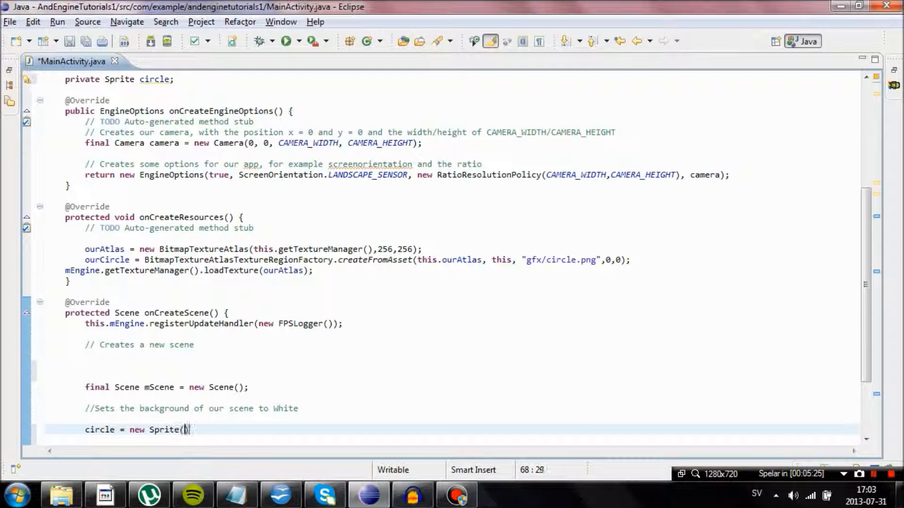
text())
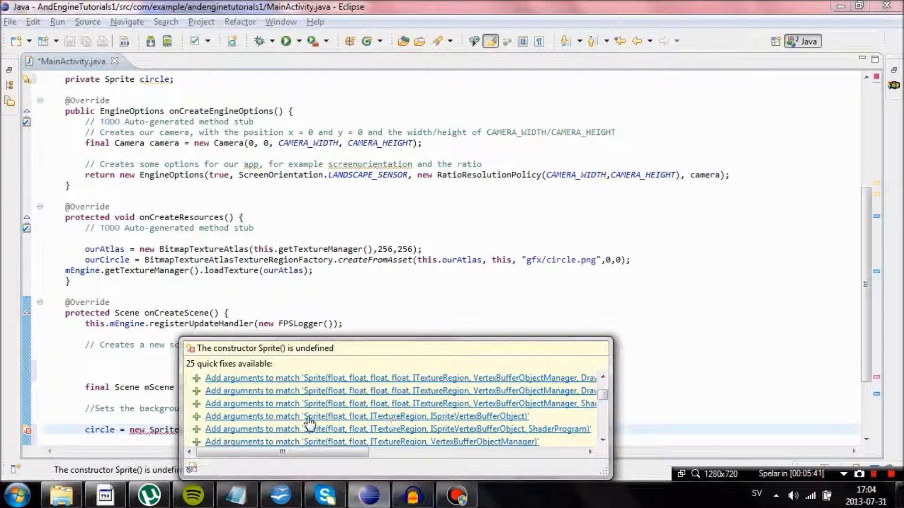
mouse_move(467, 435)
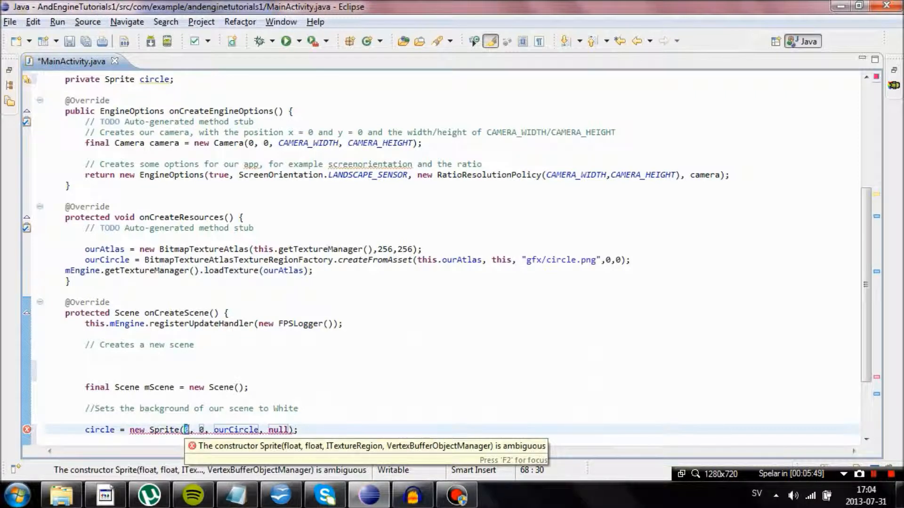
Step: Give the Sprite position 32, 32 and this.getVertexBufferObjectManager(), clearing the error
text(32)
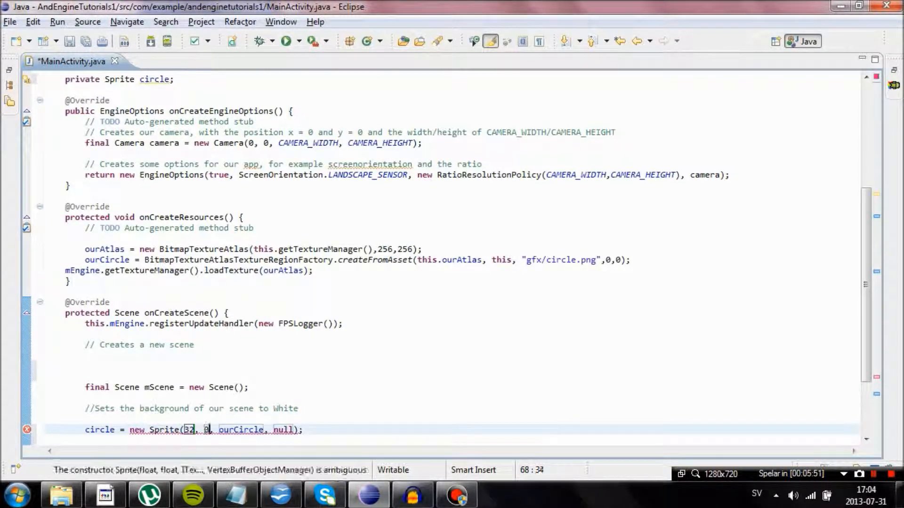
text(32)
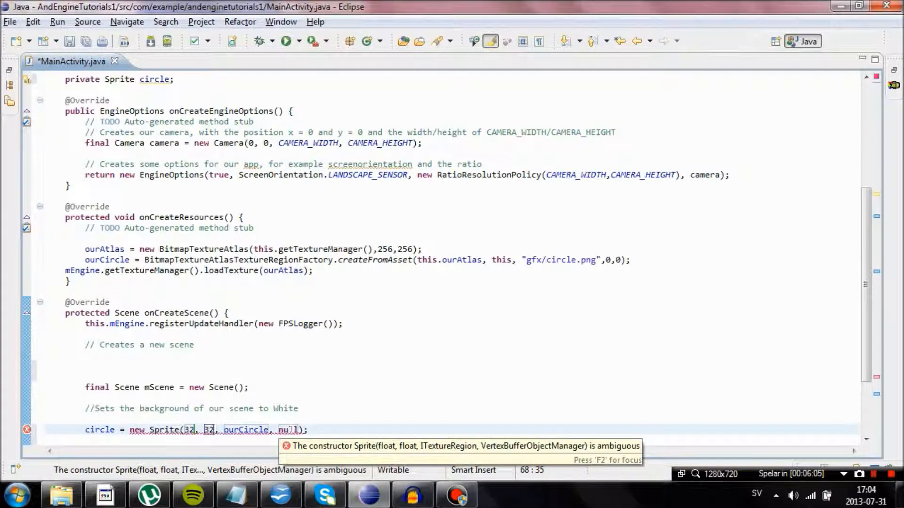
text(th)
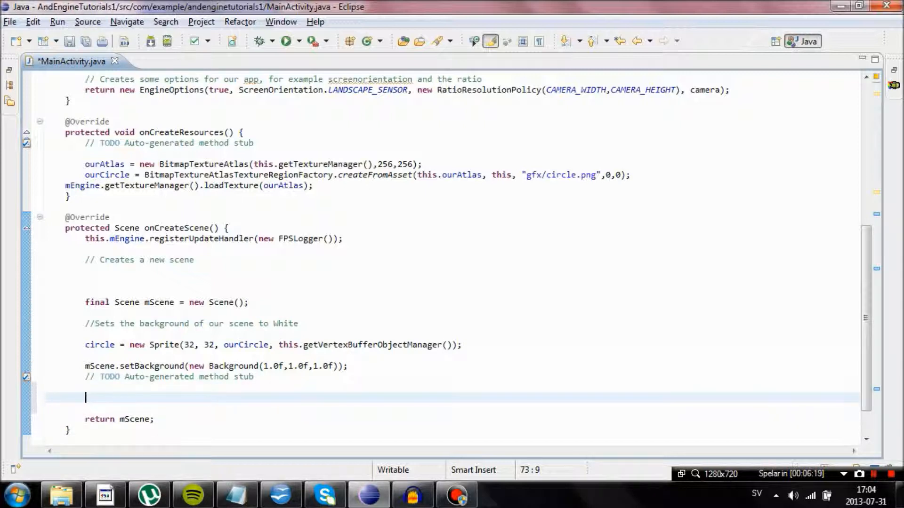
Step: Add mScene.attachChild(circle); before return mScene; and save MainActivity.java
text(mScene.)
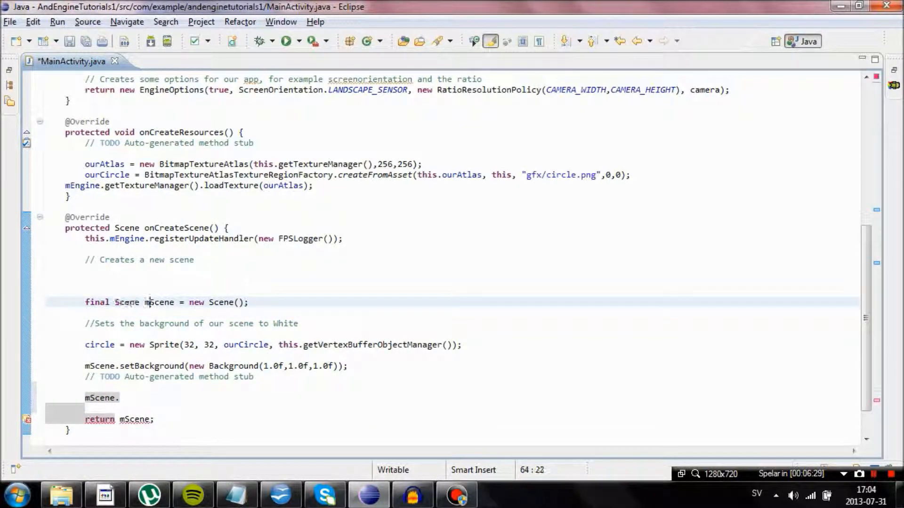
text(.)
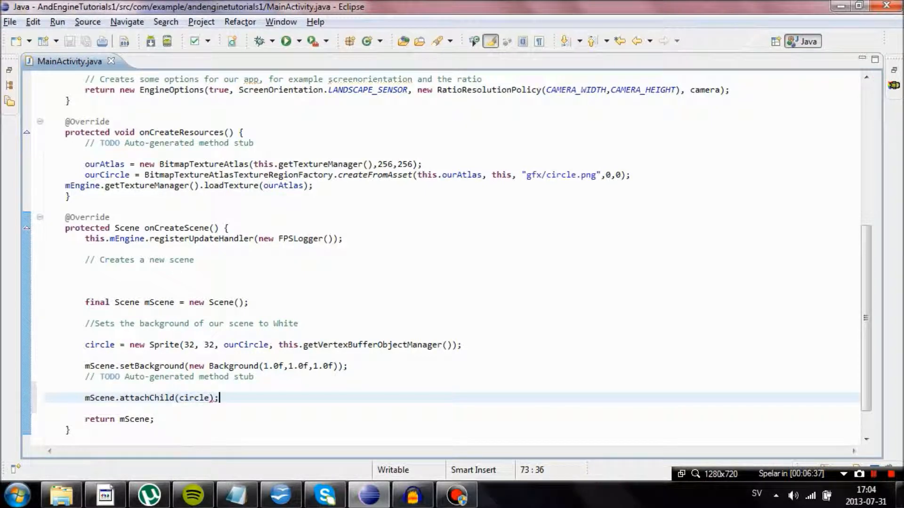
click(16, 494)
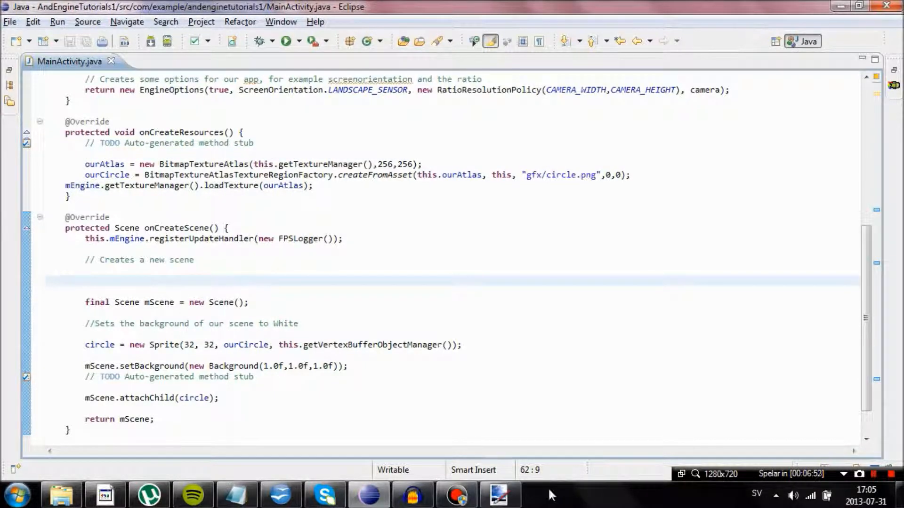
Step: Draw a solid black circle and browse Save As to AndEngineTutorials1/assets/gfx
click(499, 494)
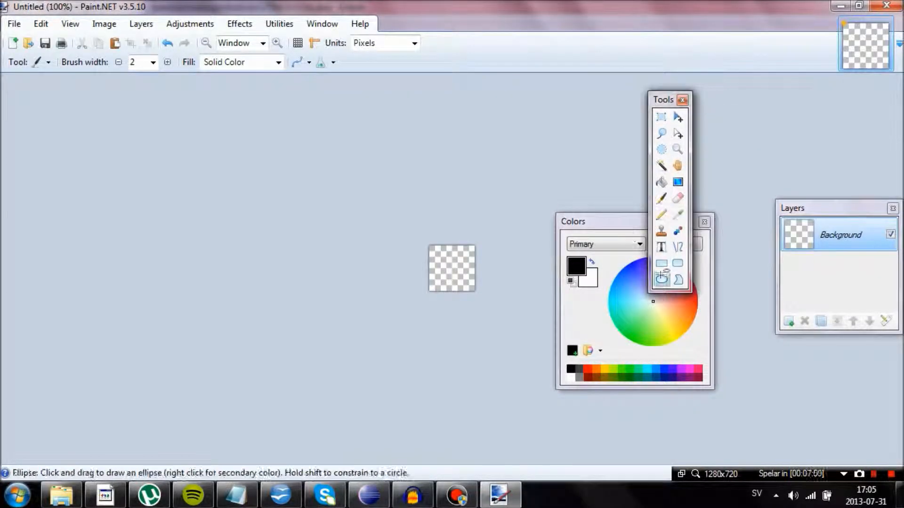
click(660, 181)
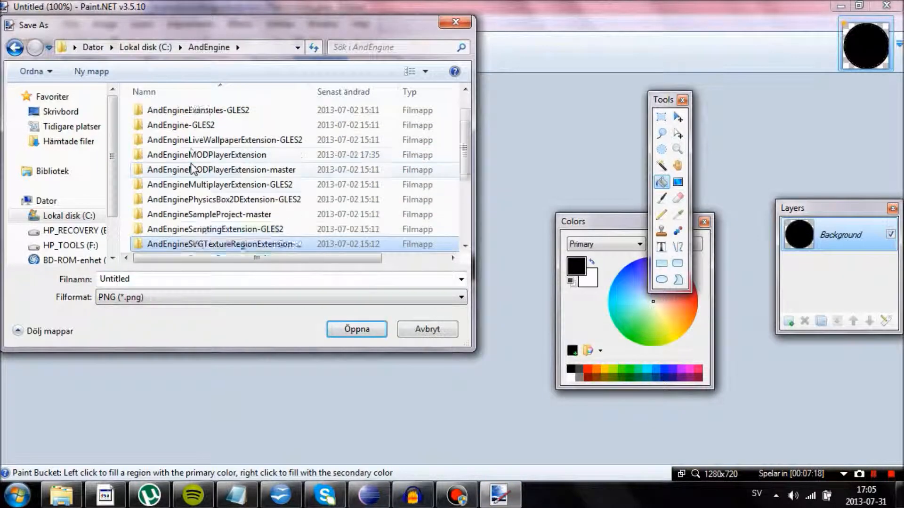
scroll(down, 3)
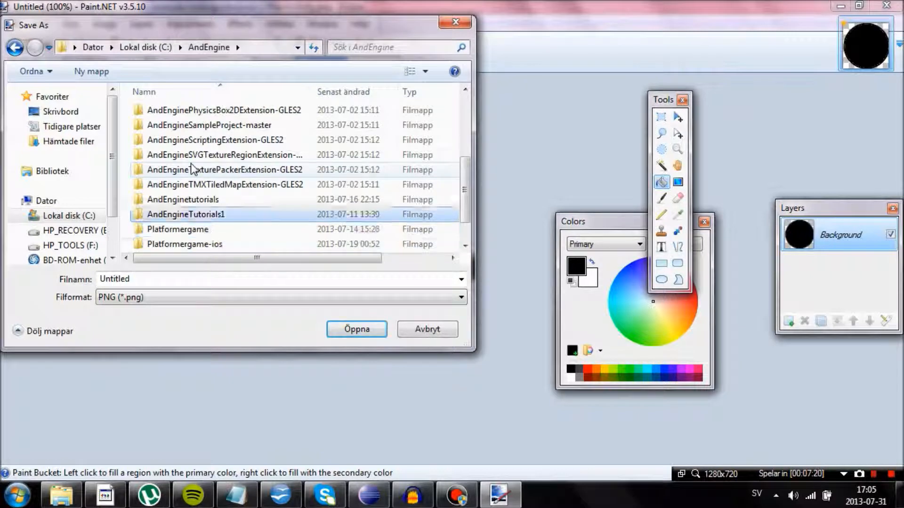
double_click(185, 214)
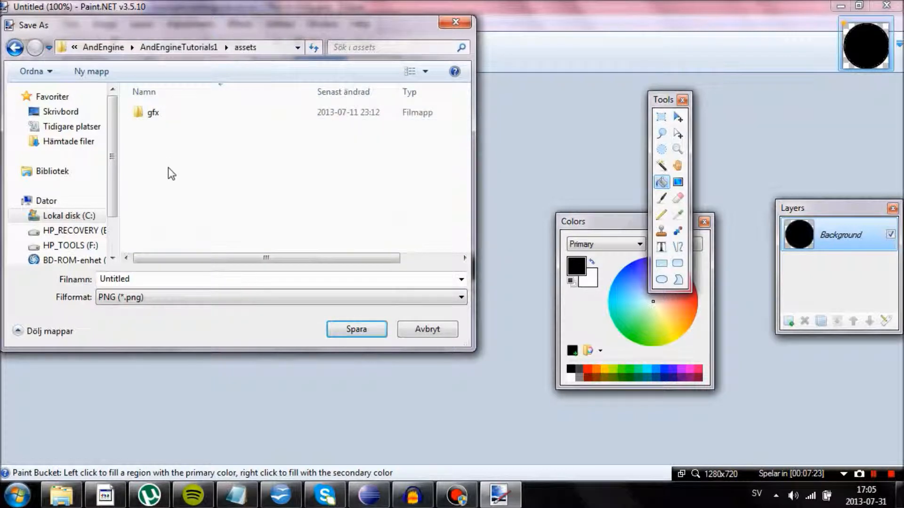
double_click(152, 112)
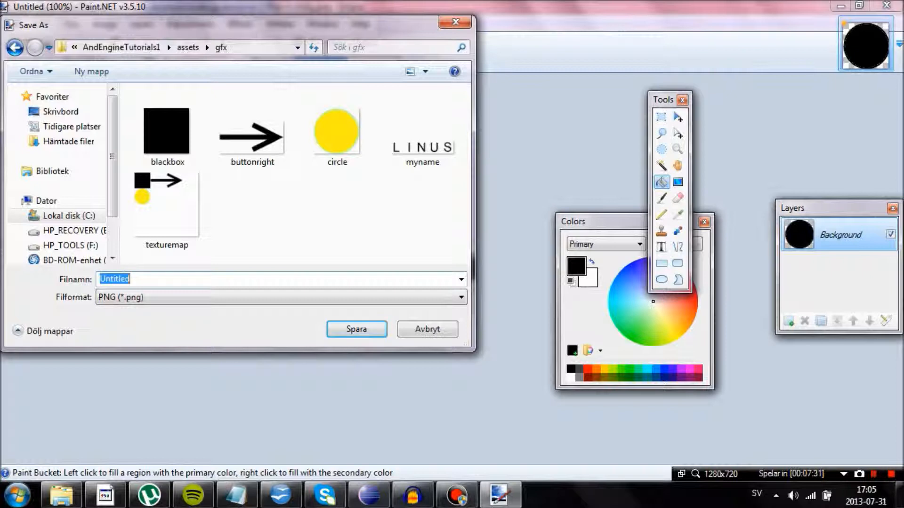
Step: Save the image as circle.png, overwriting the yellow circle, and confirm the PNG settings
text(circle)
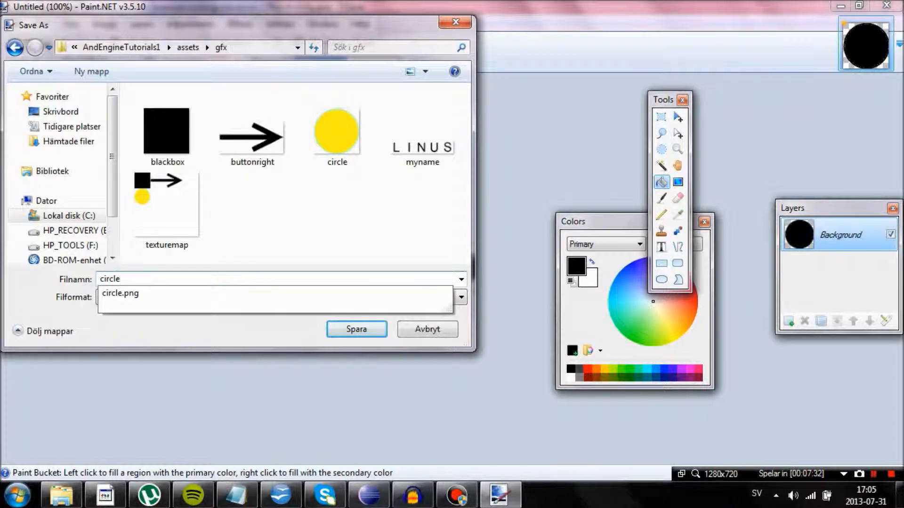
click(356, 329)
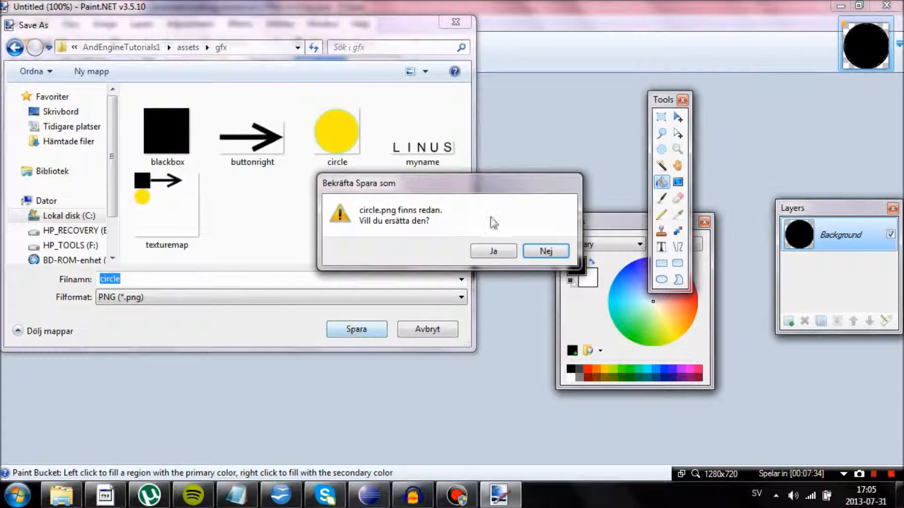
click(492, 250)
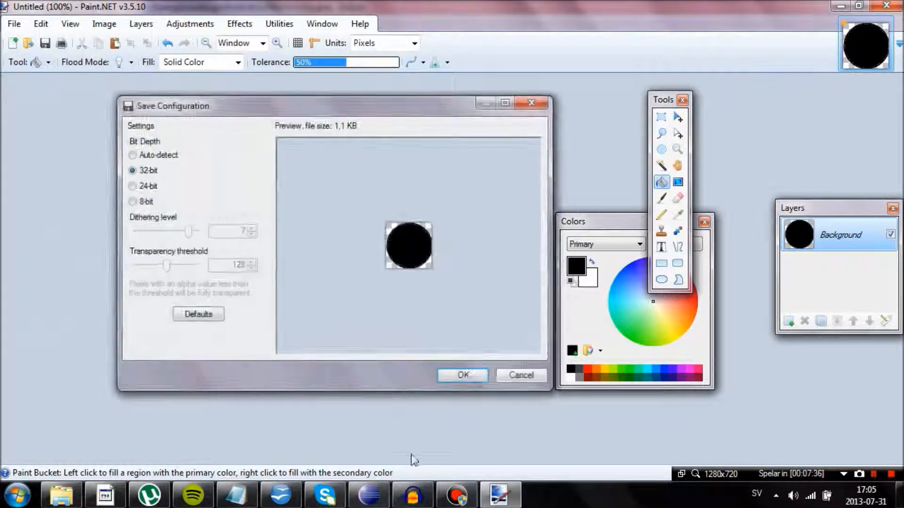
click(368, 494)
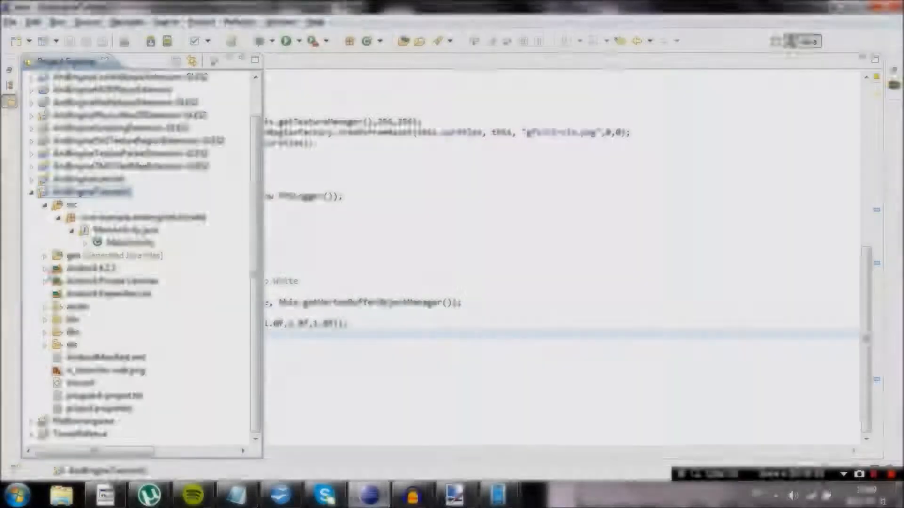
right_click(90, 191)
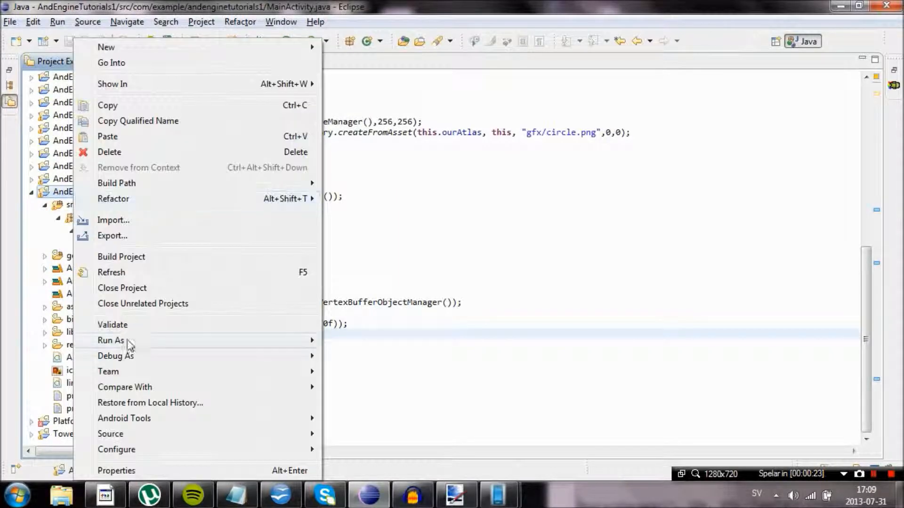
click(116, 471)
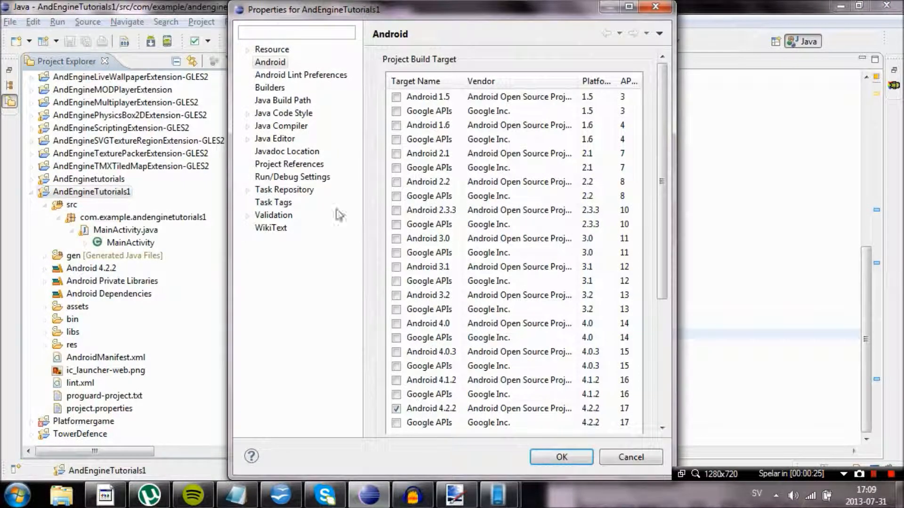
scroll(down, 3)
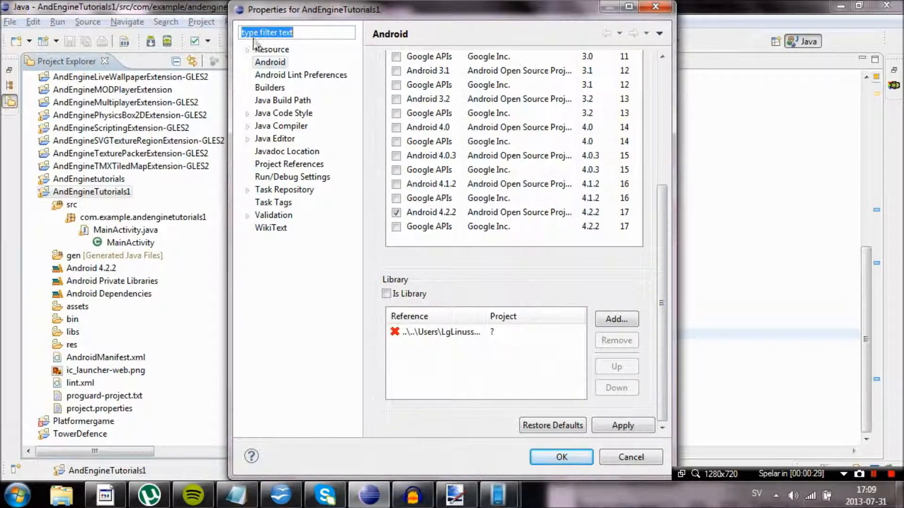
click(439, 331)
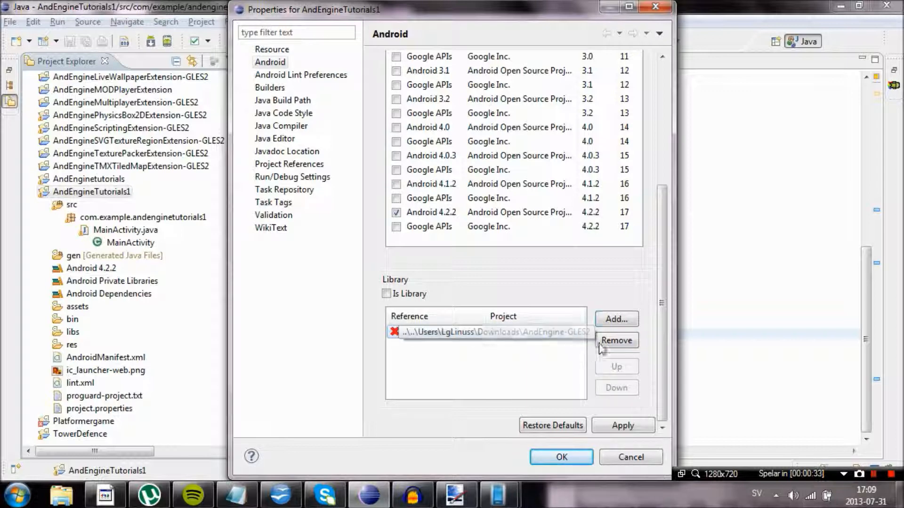
click(614, 319)
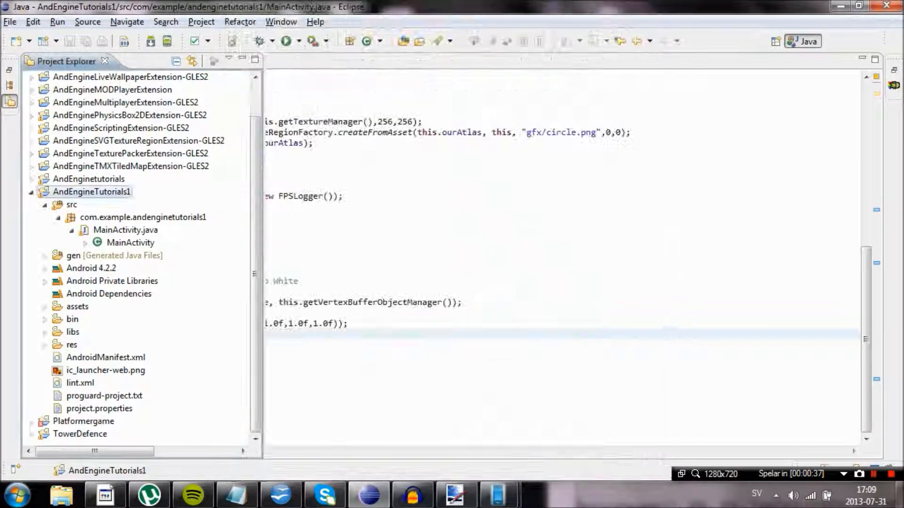
Step: Hide the Project Explorer so MainActivity.java's onCreateResources fills the editor
click(283, 41)
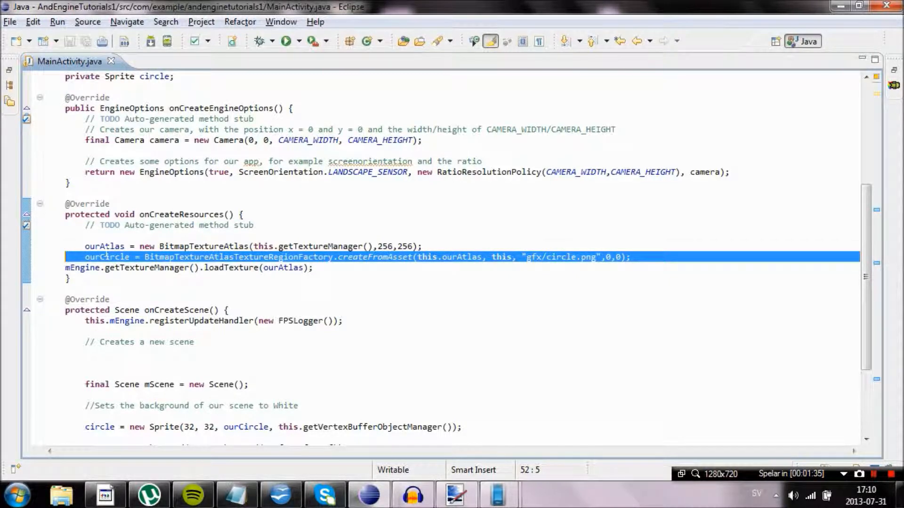
Step: Duplicate the ourCircle createFromAsset line below itself in onCreateResources
click(104, 246)
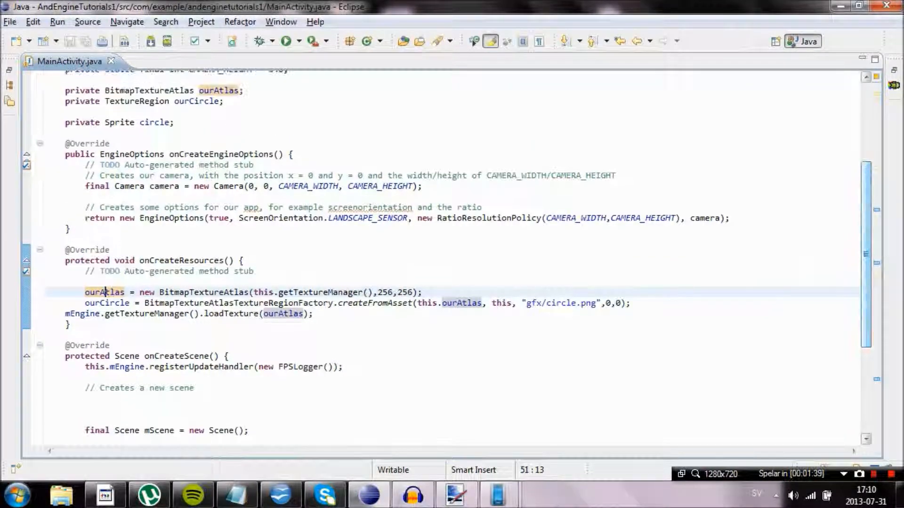
click(573, 302)
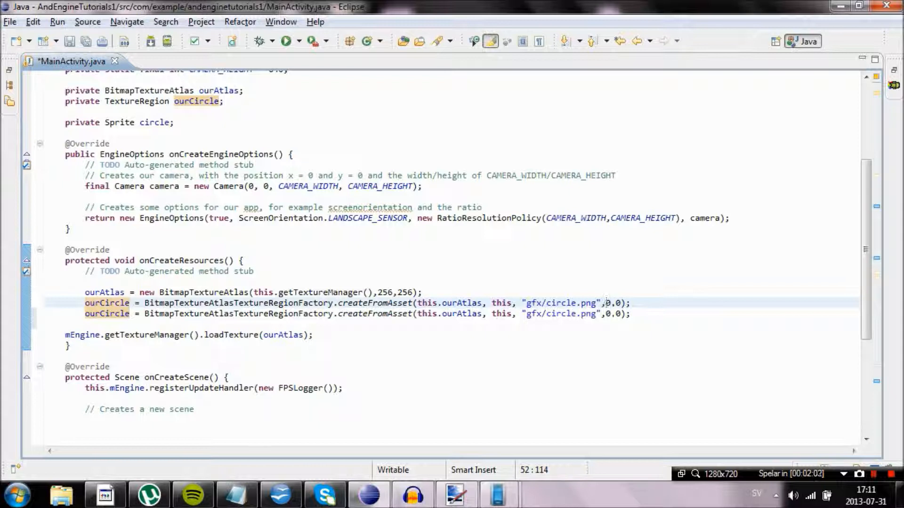
Step: Change the copied line's x position to 65, then remove the duplicate and save
click(606, 313)
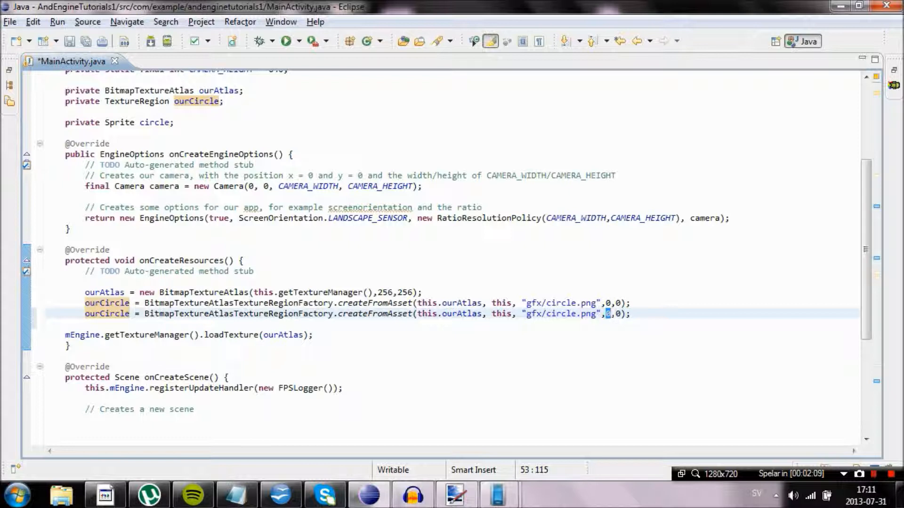
text(65)
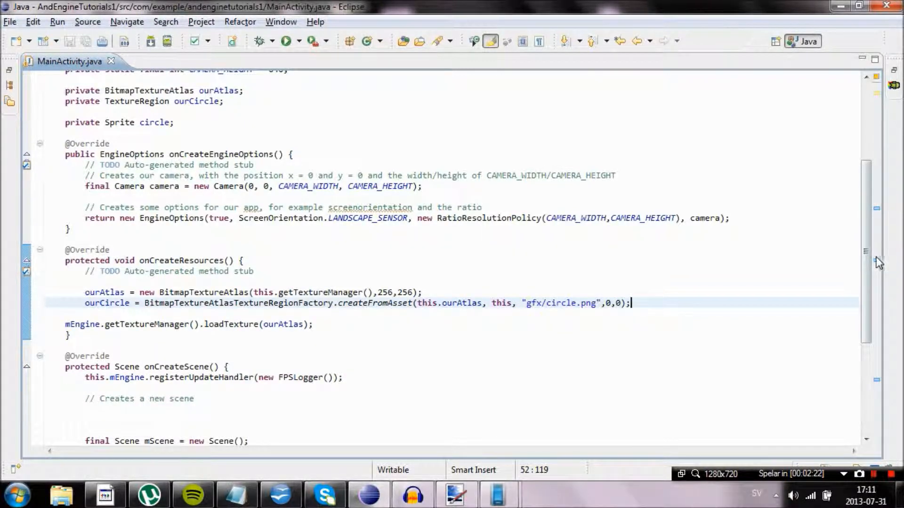
scroll(down, 3)
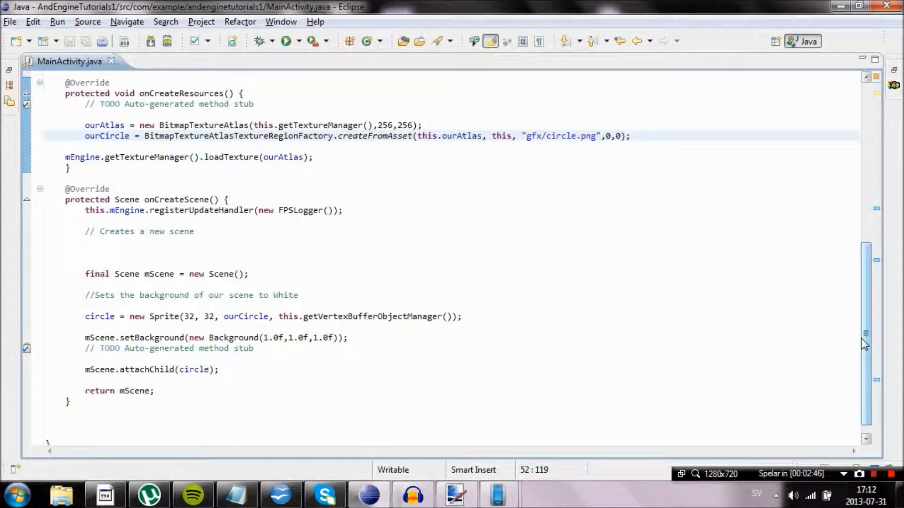
click(628, 136)
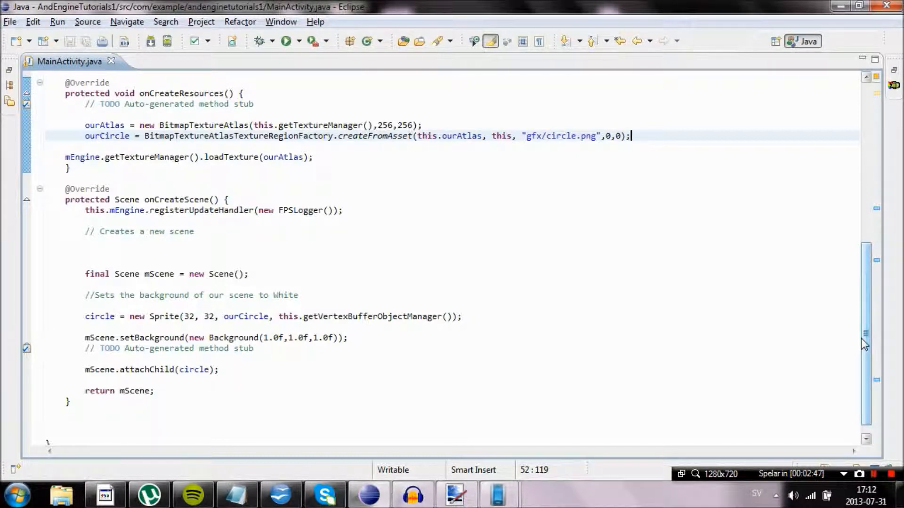